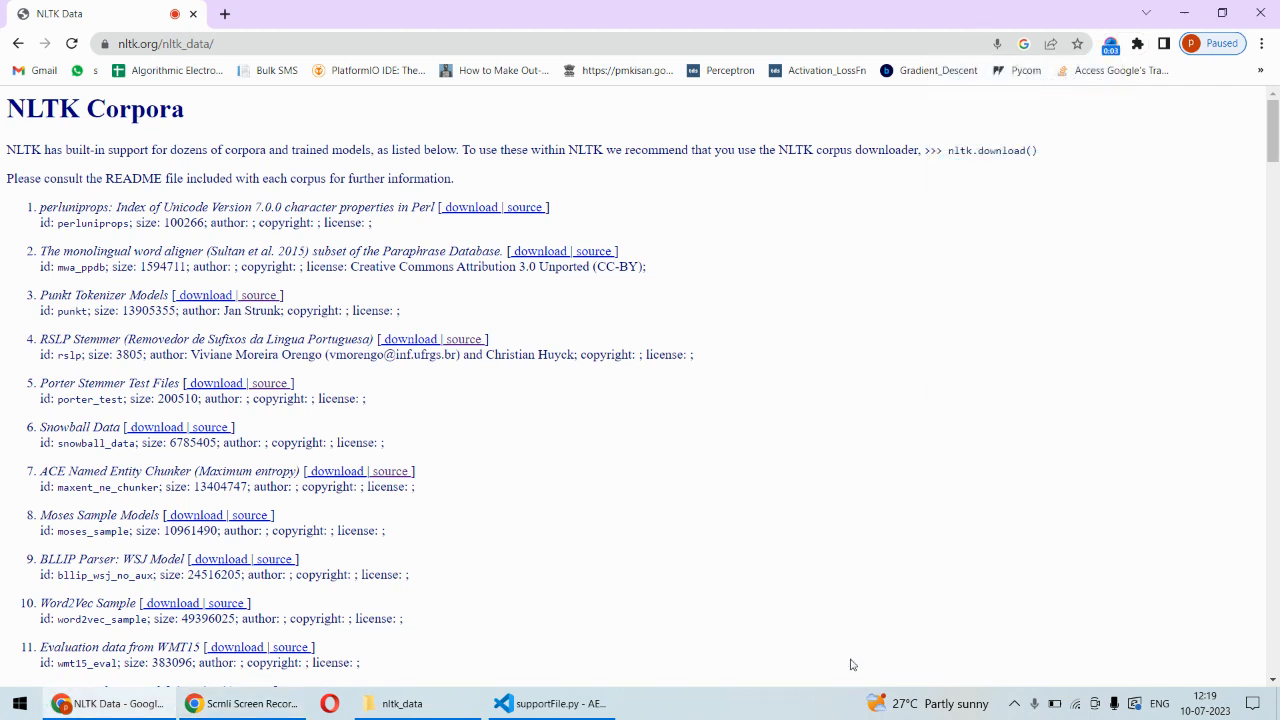
{"action": "mouse_move", "coordinate": [668, 476]}
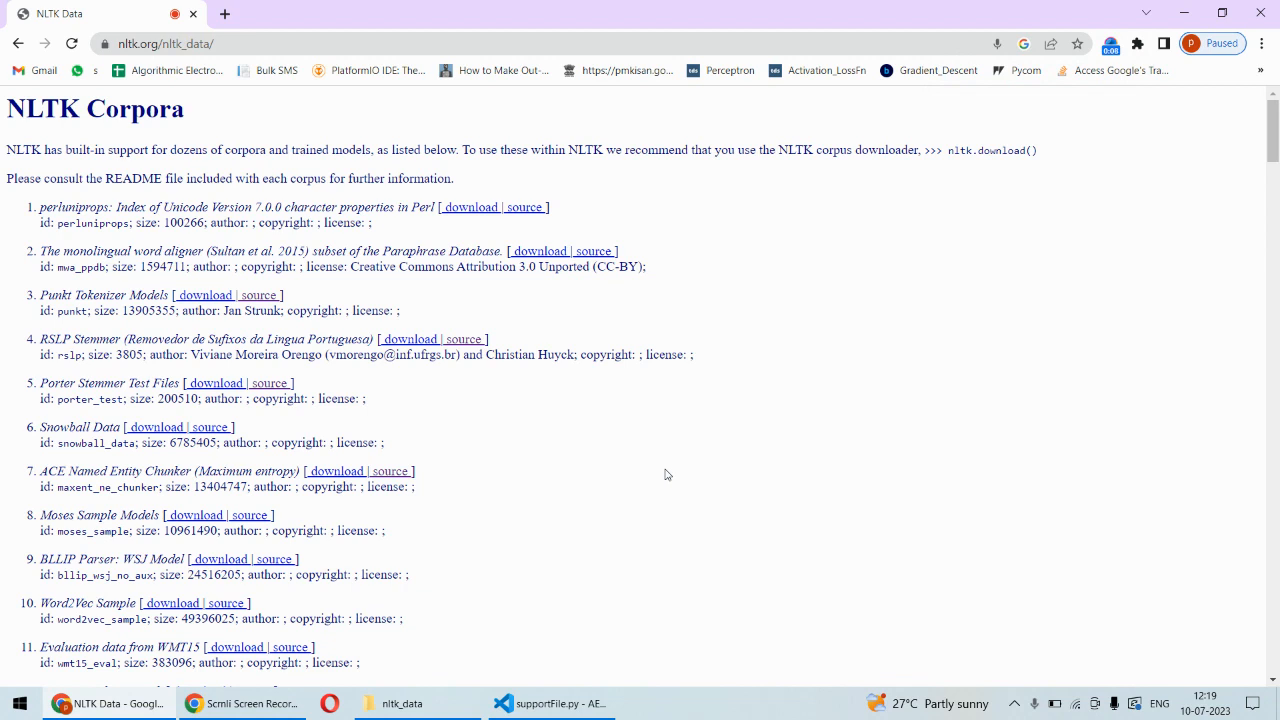
Switch to the chatbot project's VS Code window showing the nltk_data connection errors.
{"action": "left_click", "coordinate": [550, 704]}
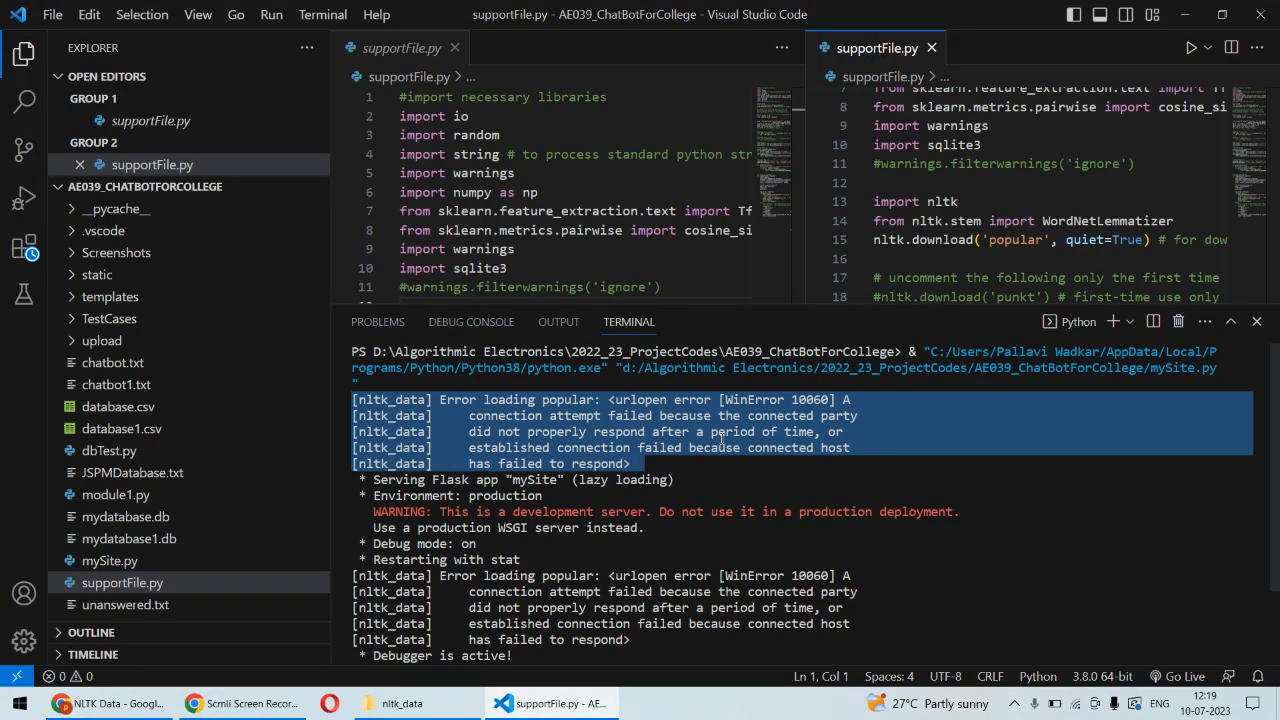
{"action": "mouse_move", "coordinate": [574, 440]}
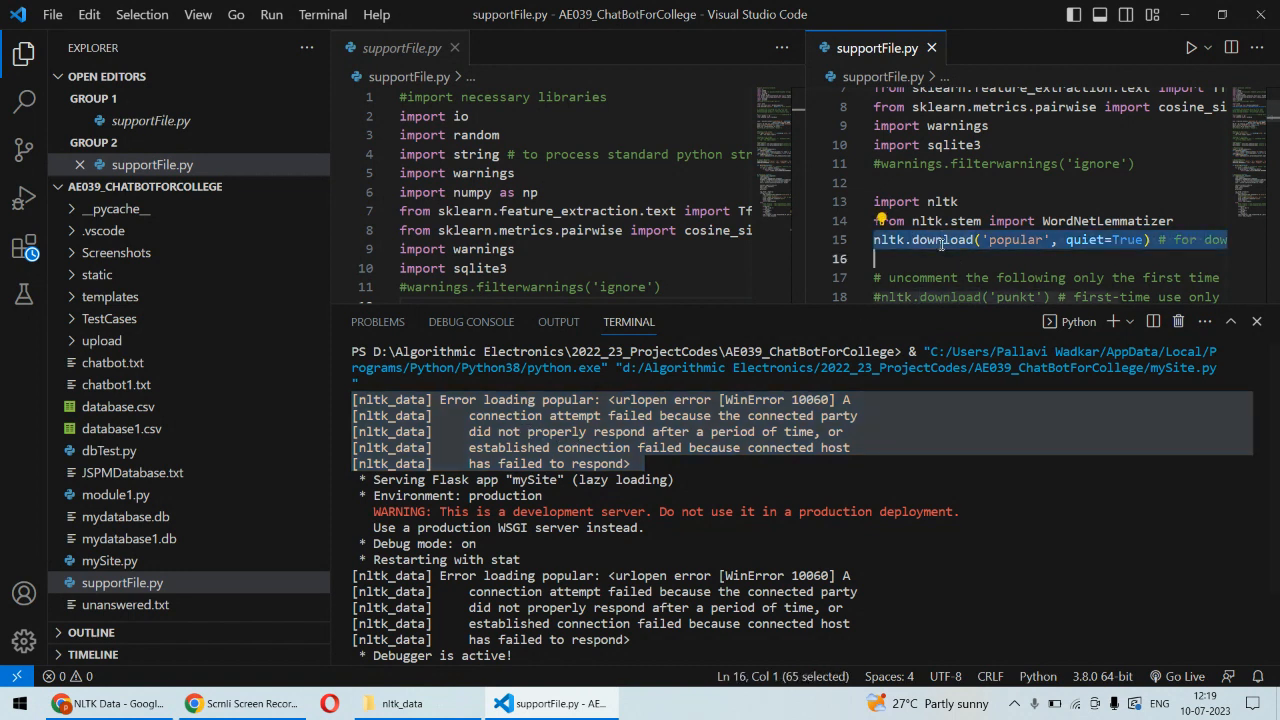
{"action": "mouse_move", "coordinate": [940, 240]}
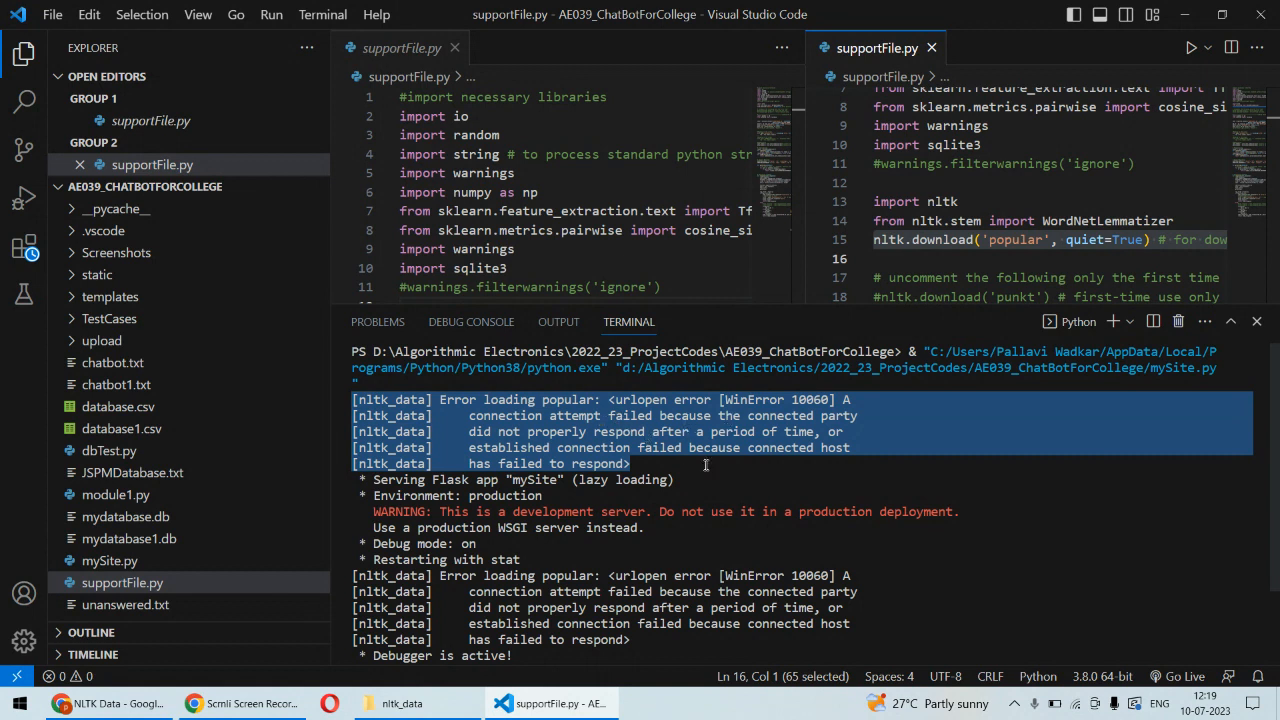
{"action": "mouse_move", "coordinate": [770, 452]}
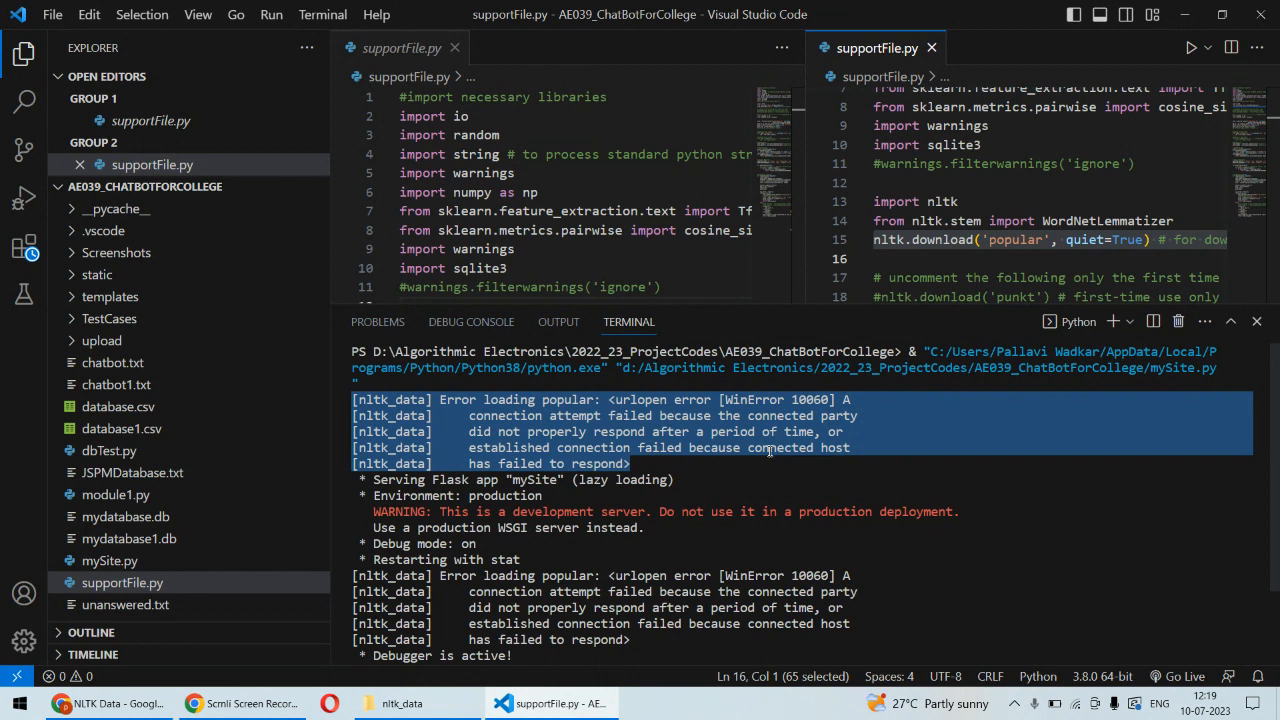
{"action": "mouse_move", "coordinate": [628, 500]}
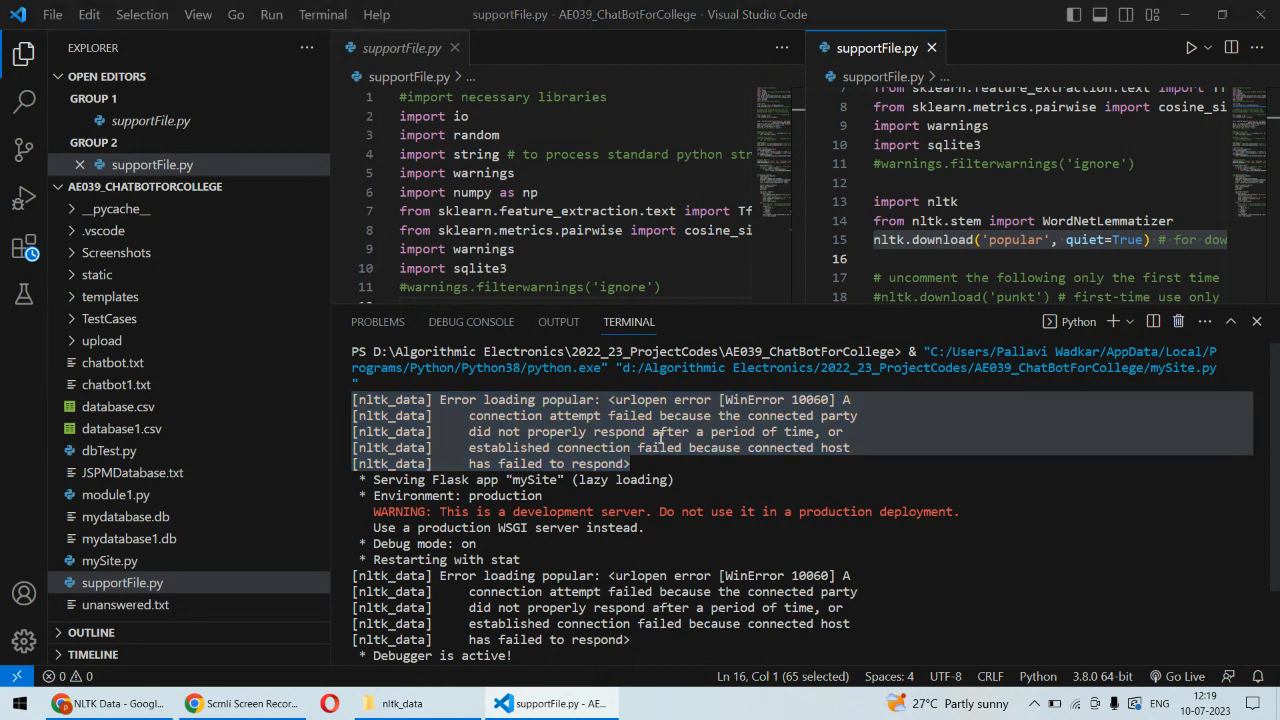
Launch IDLE (Python 3.8) from Start and run 'import nltk' in the shell.
{"action": "type", "text": "idle"}
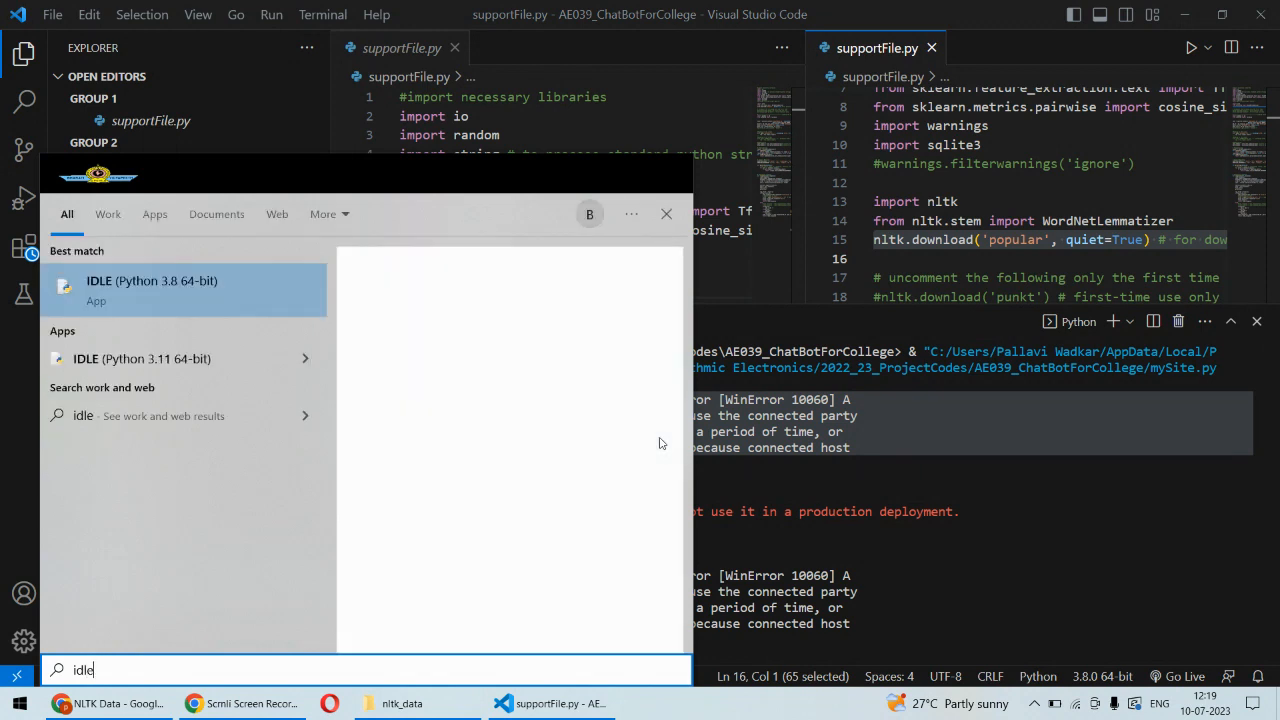
{"action": "left_click", "coordinate": [152, 288]}
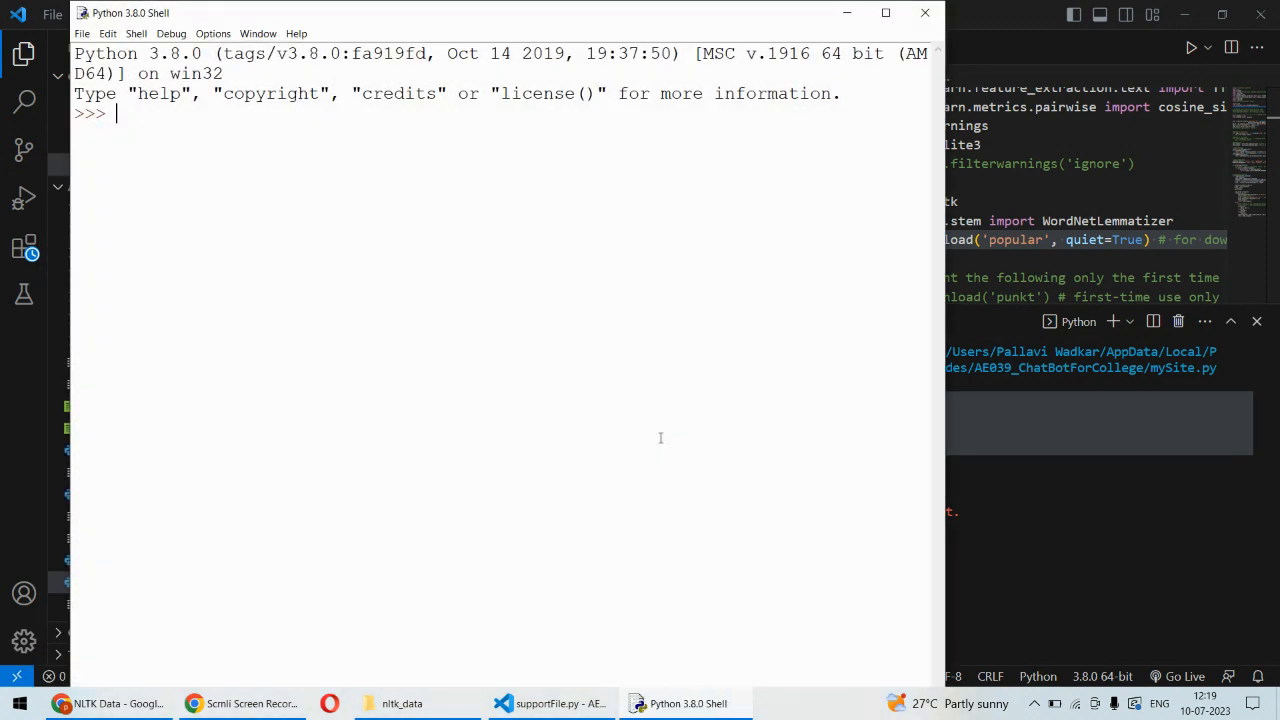
{"action": "type", "text": "import"}
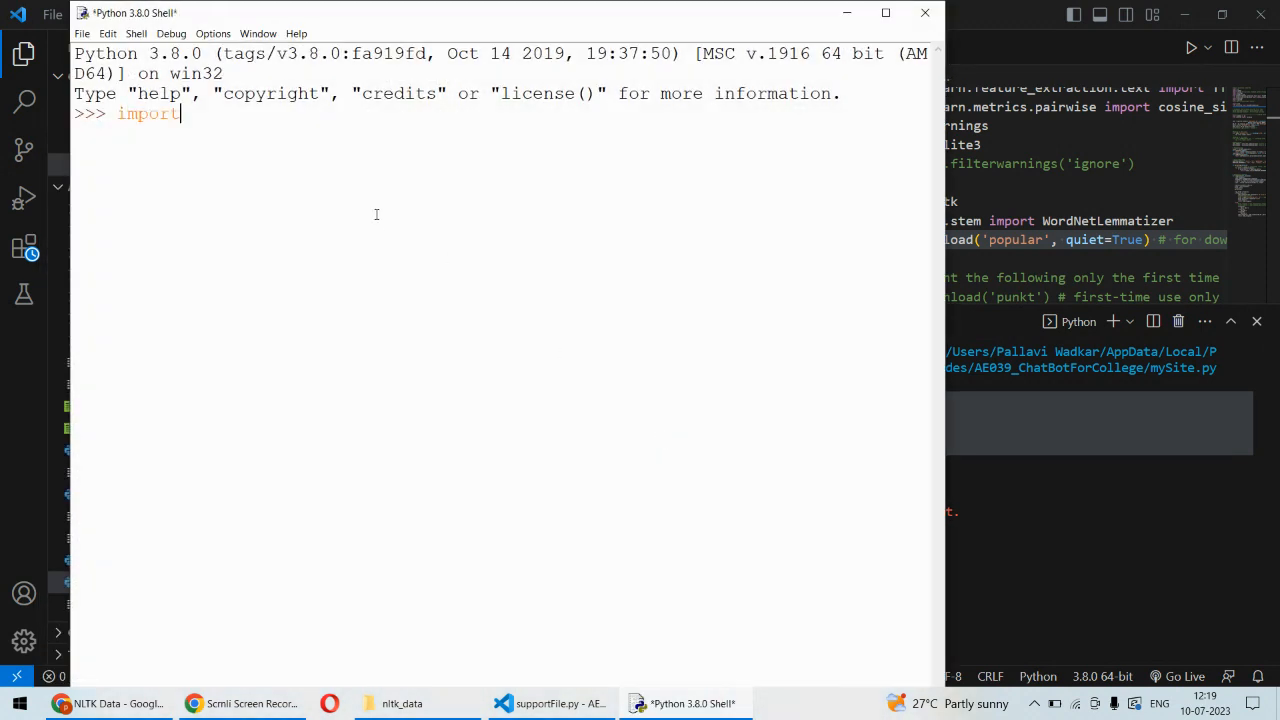
{"action": "type", "text": "nltk"}
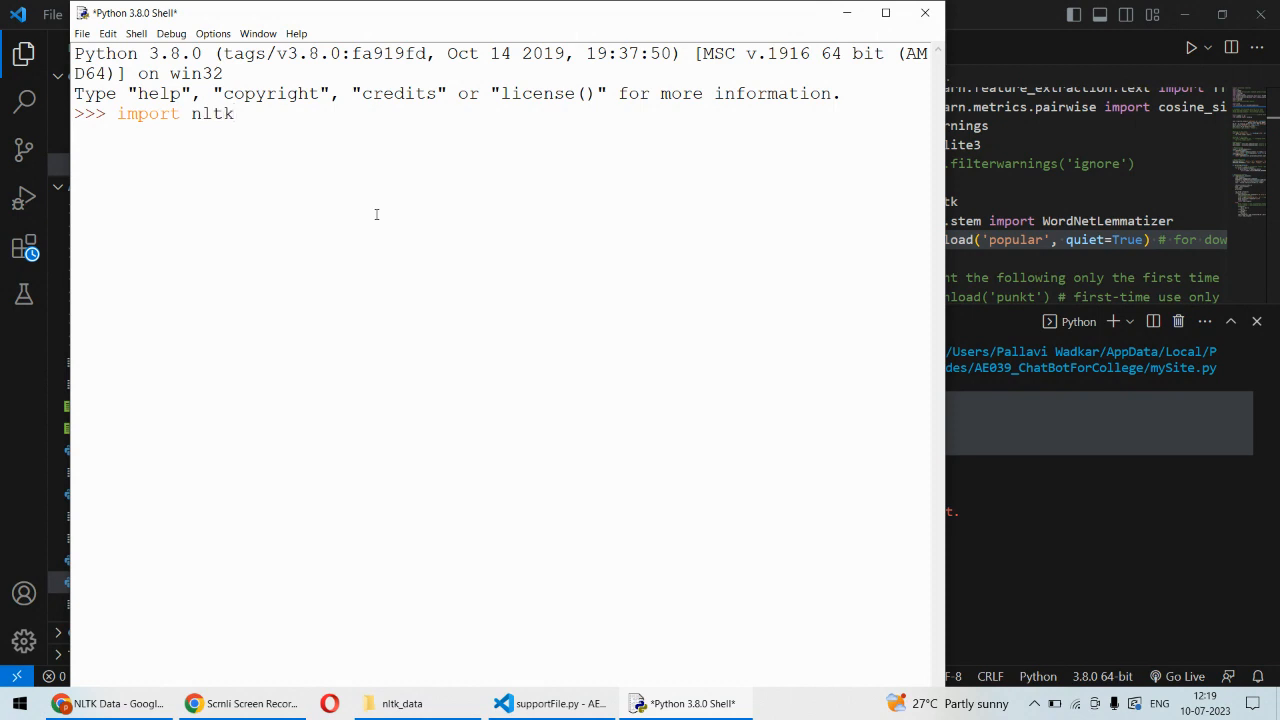
{"action": "key", "text": "Return"}
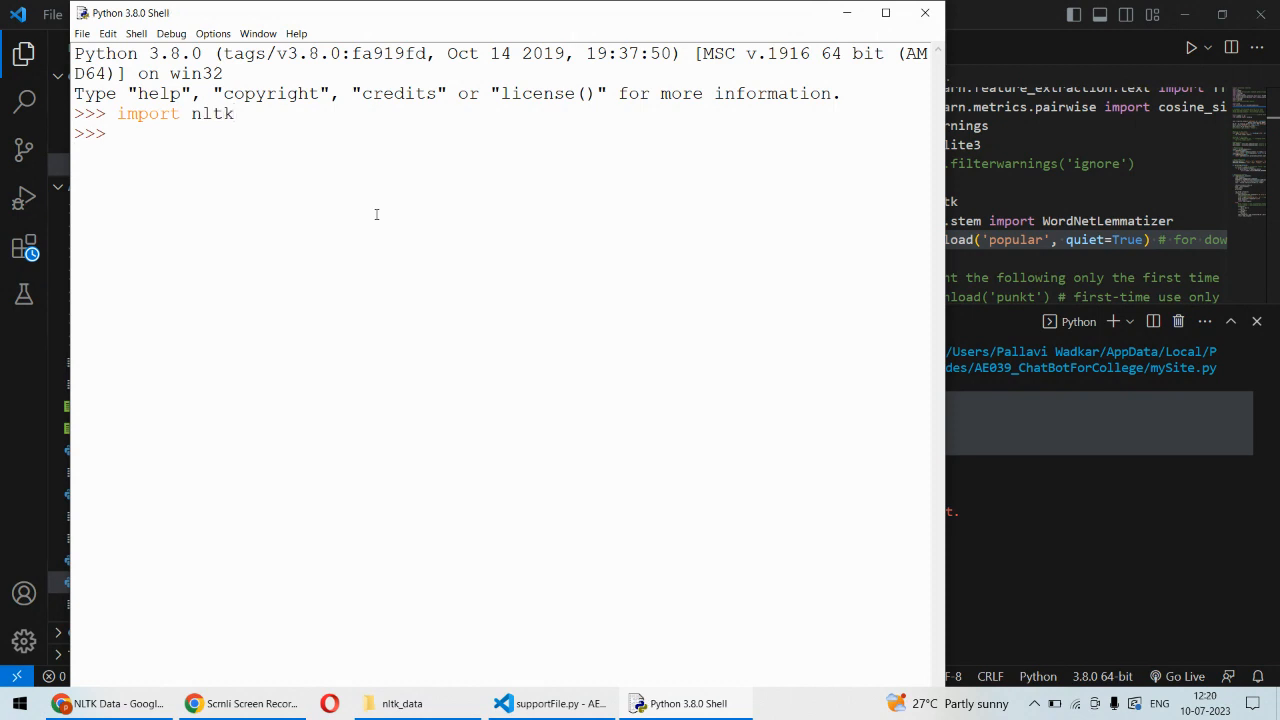
Run nltk.download() in the shell to launch the NLTK Downloader.
{"action": "type", "text": "n"}
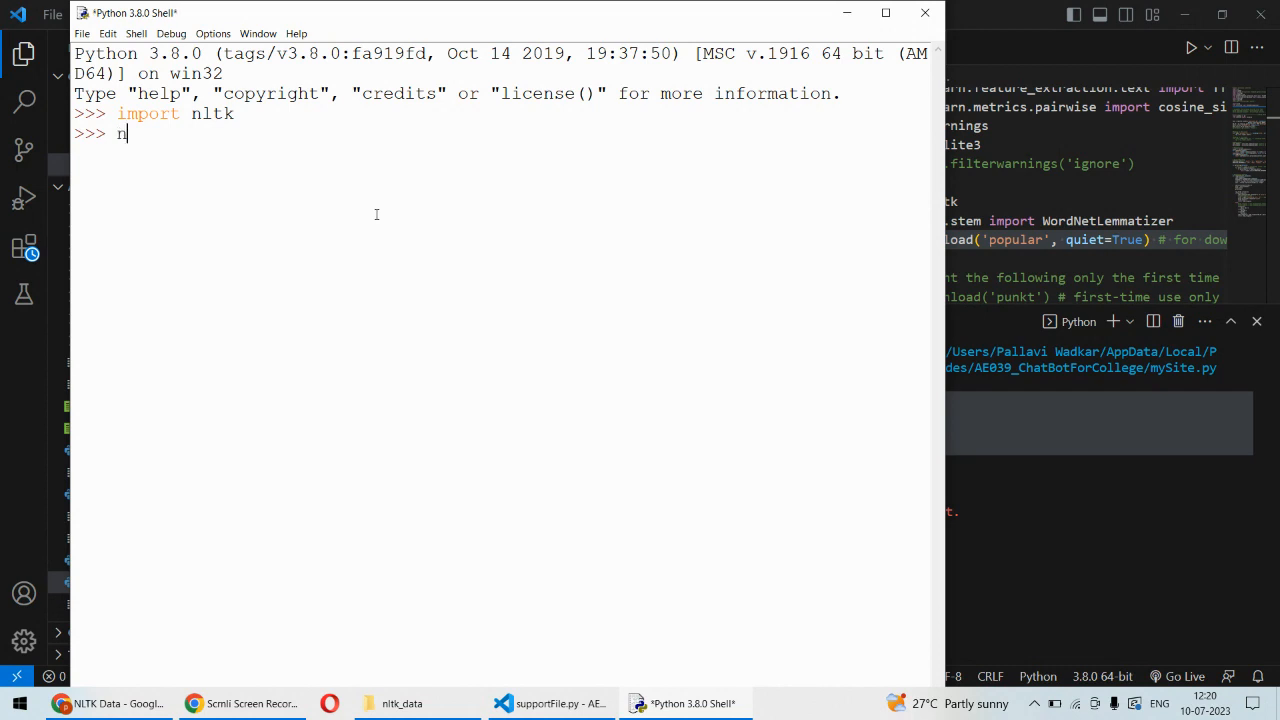
{"action": "type", "text": "nltk,"}
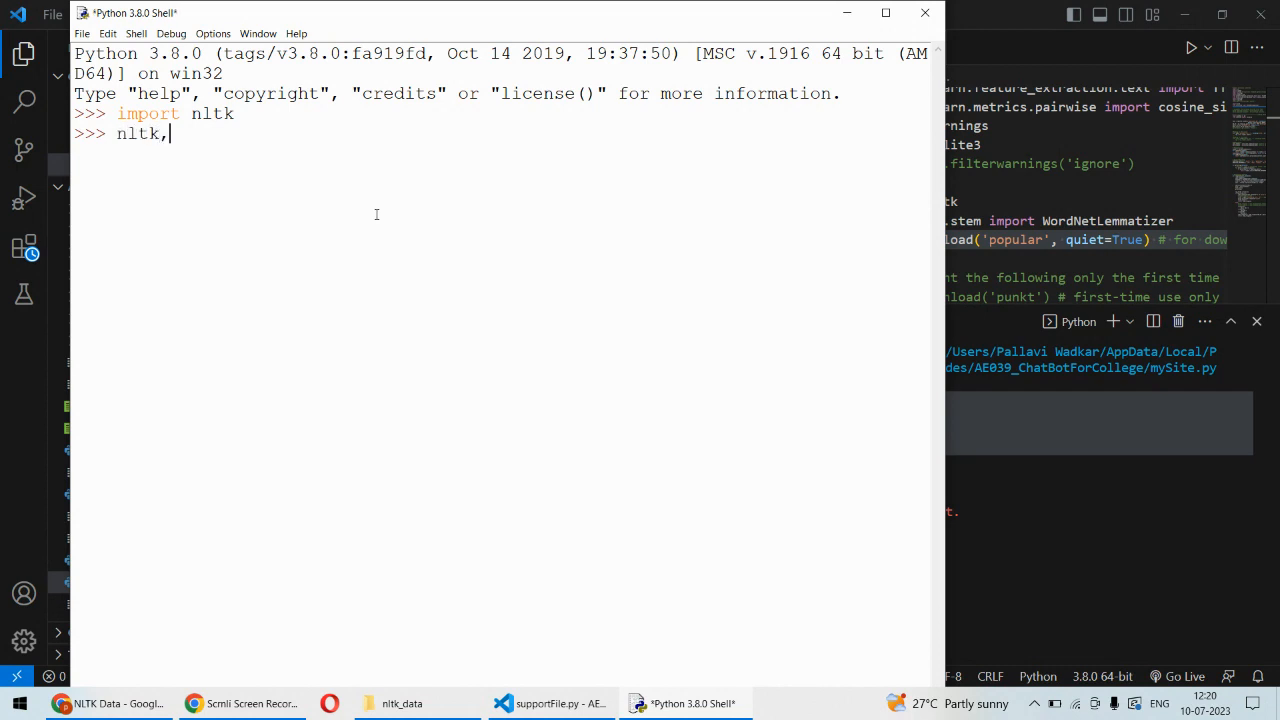
{"action": "type", "text": ".do"}
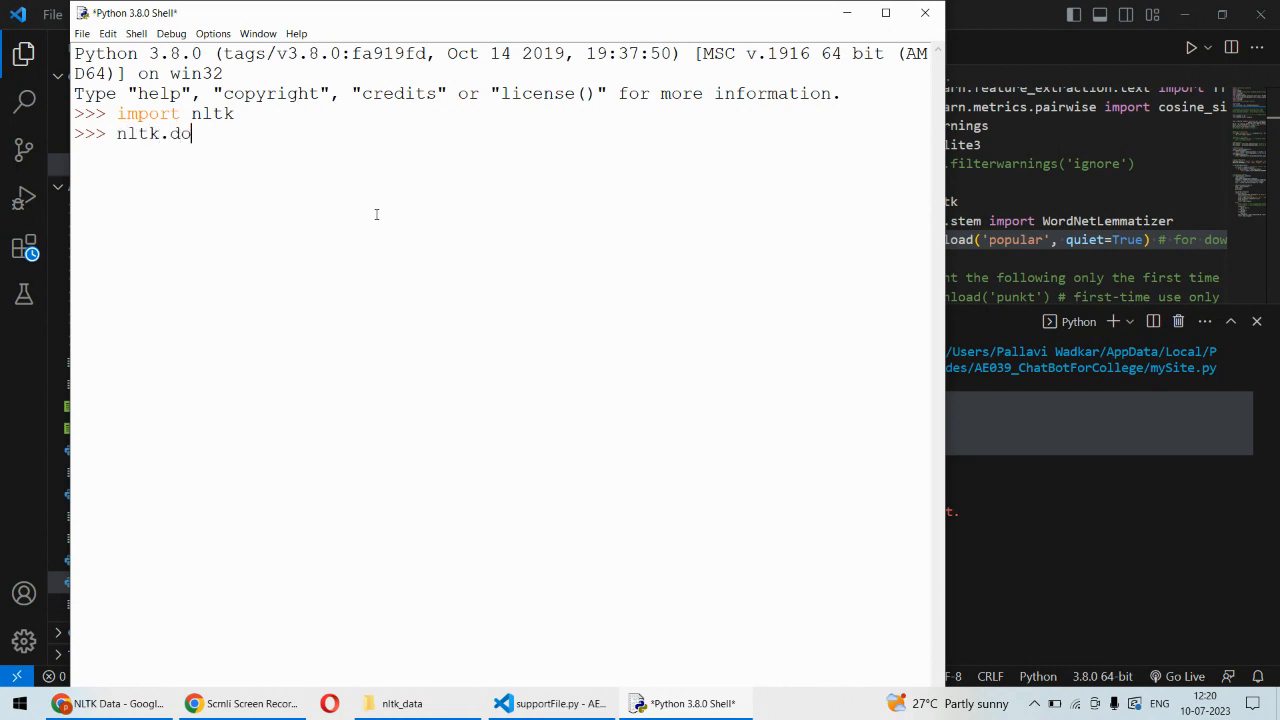
{"action": "type", "text": "wnload"}
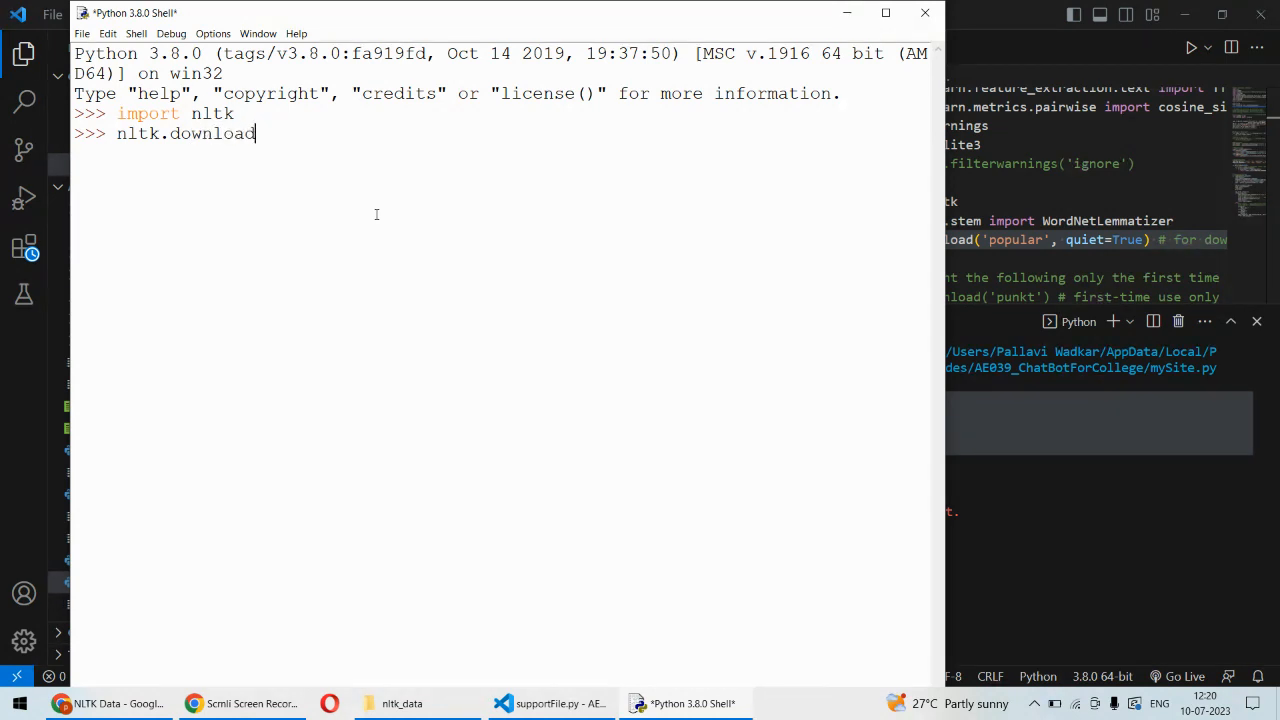
{"action": "type", "text": "()"}
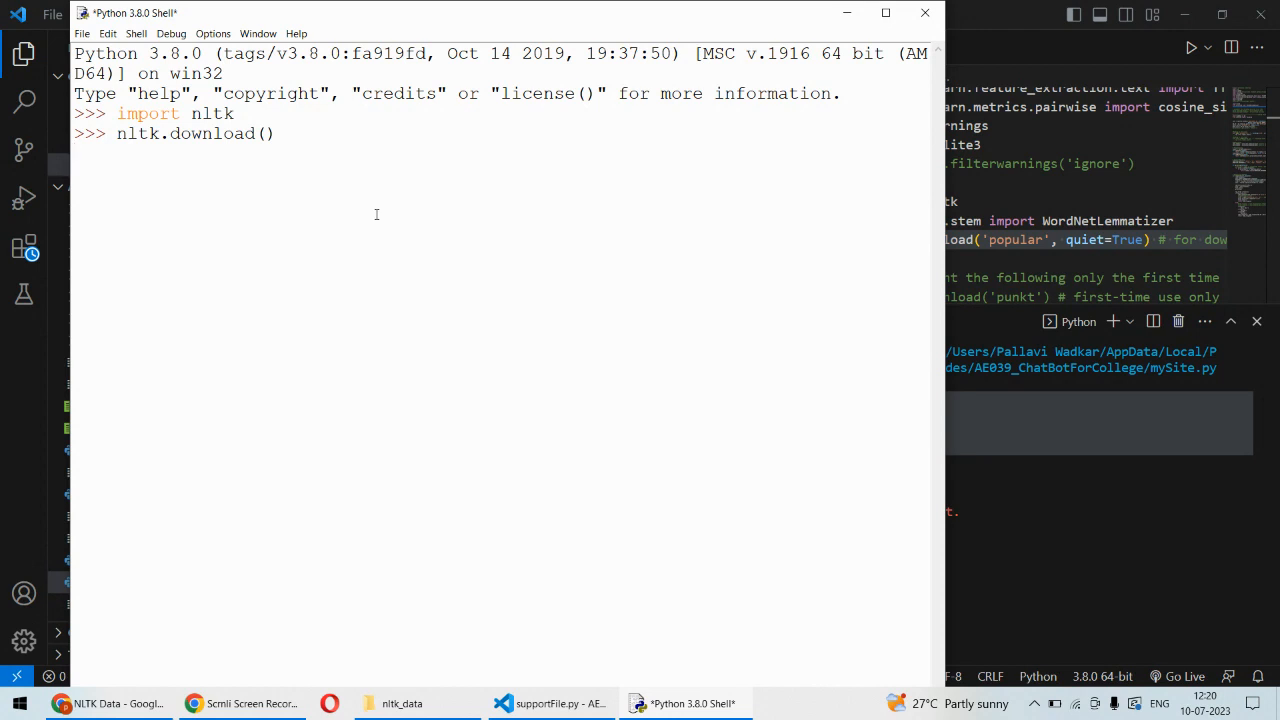
{"action": "key", "text": "Return"}
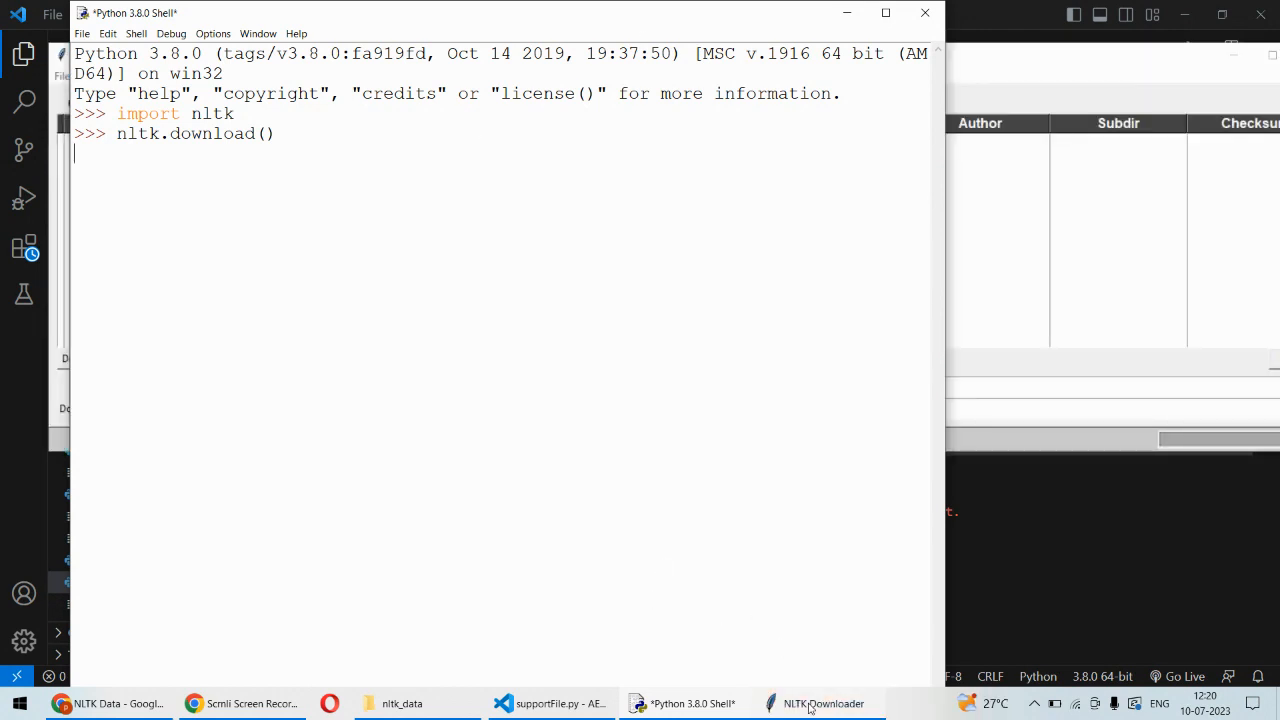
Bring the NLTK Downloader forward and dismiss its 'Error connecting to server' message.
{"action": "left_click", "coordinate": [822, 704]}
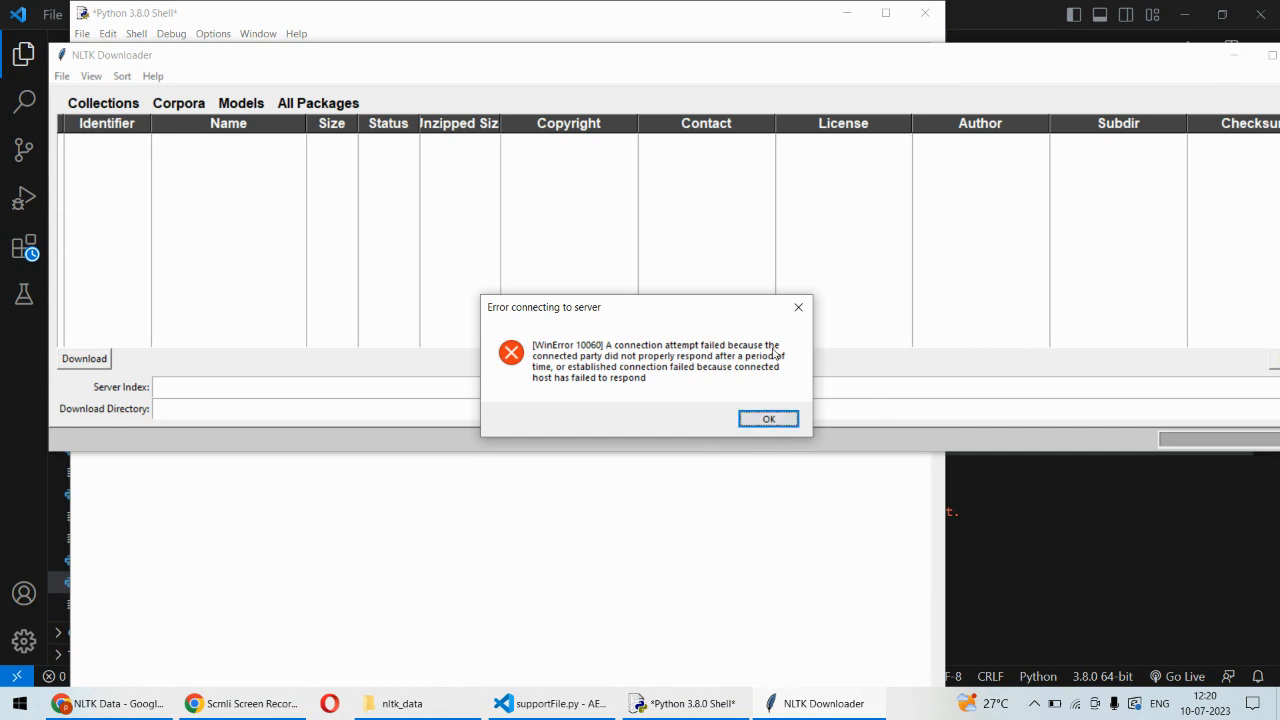
{"action": "mouse_move", "coordinate": [756, 384]}
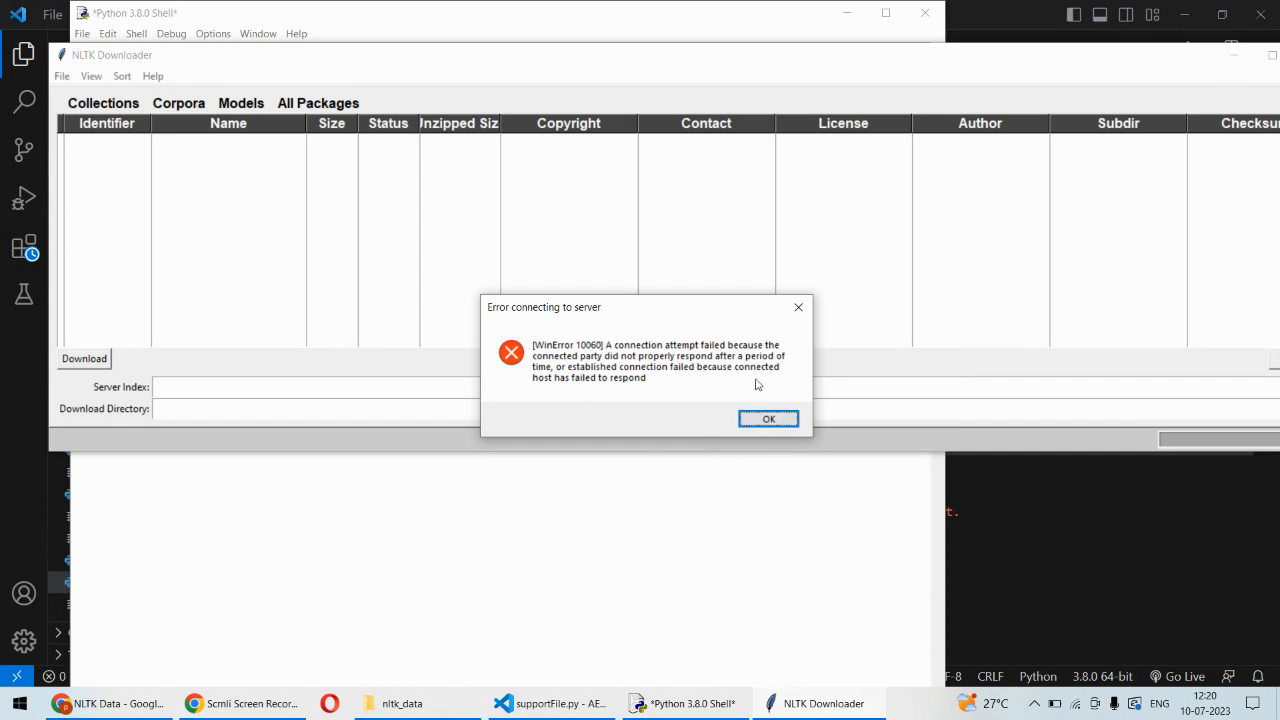
{"action": "left_click", "coordinate": [768, 418]}
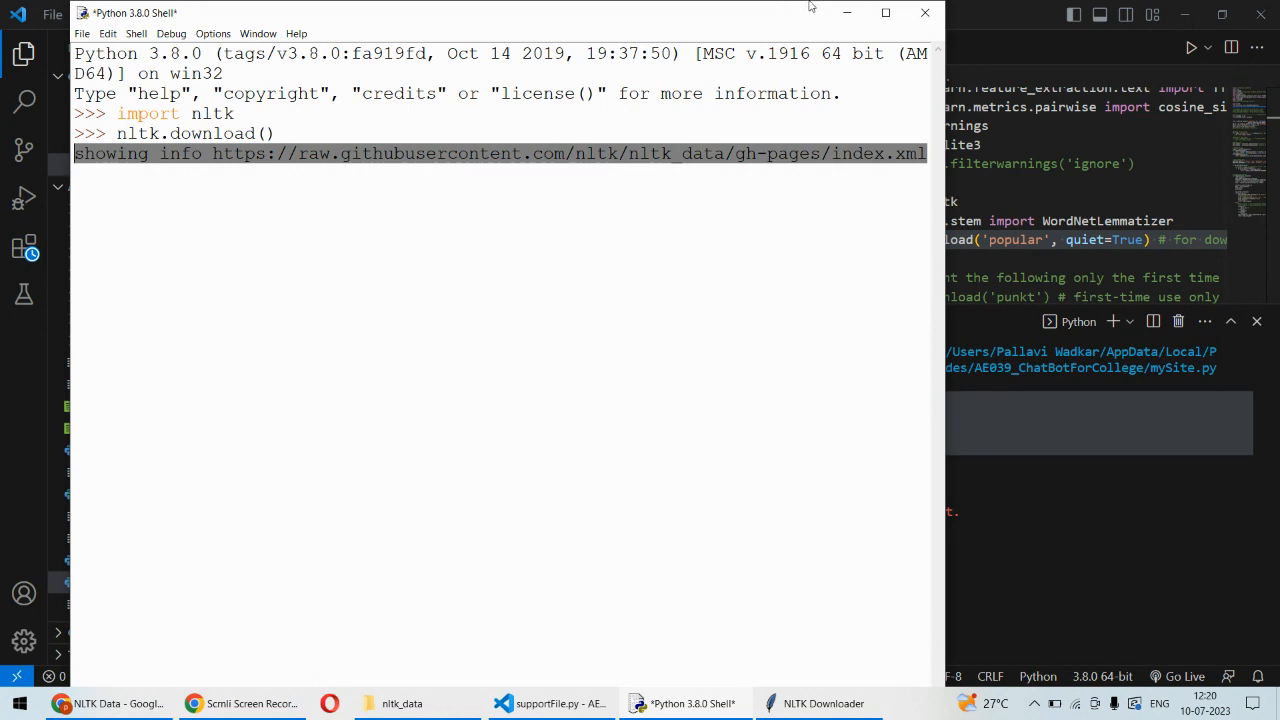
Select the downloader's GitHub server index address, then switch to the NLTK Corpora page in Chrome.
{"action": "left_click", "coordinate": [884, 12]}
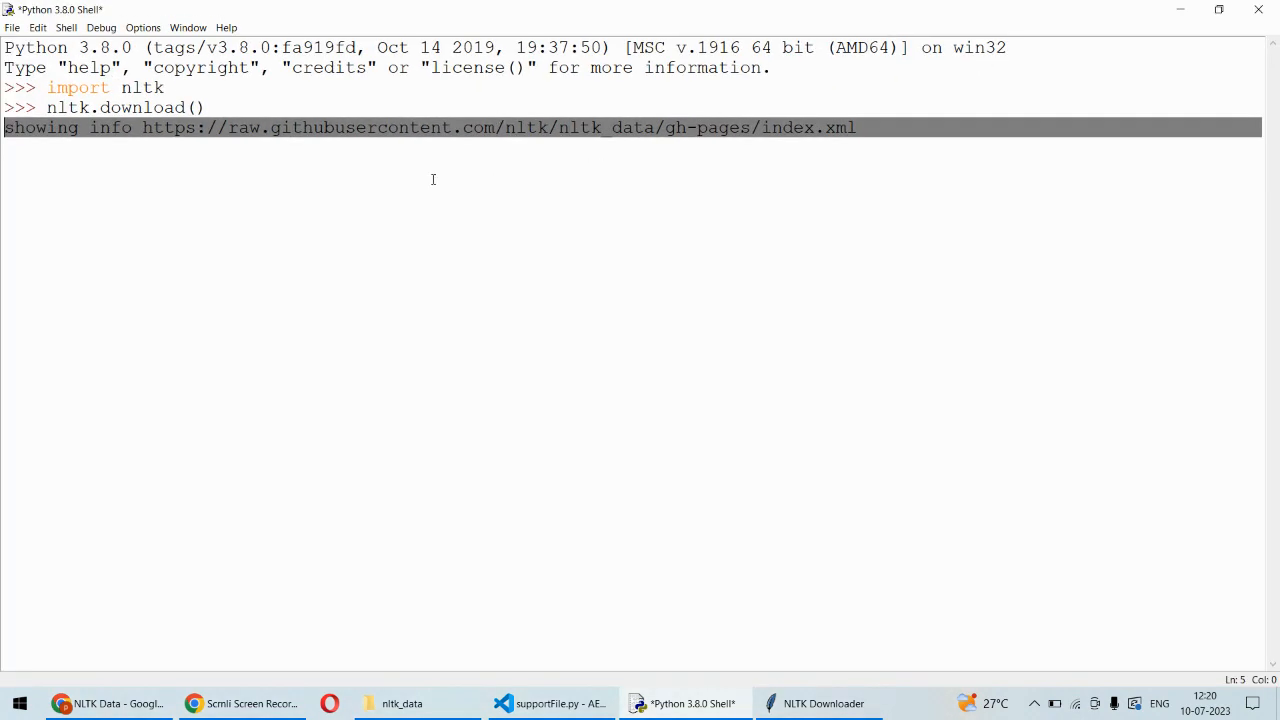
{"action": "mouse_move", "coordinate": [716, 196]}
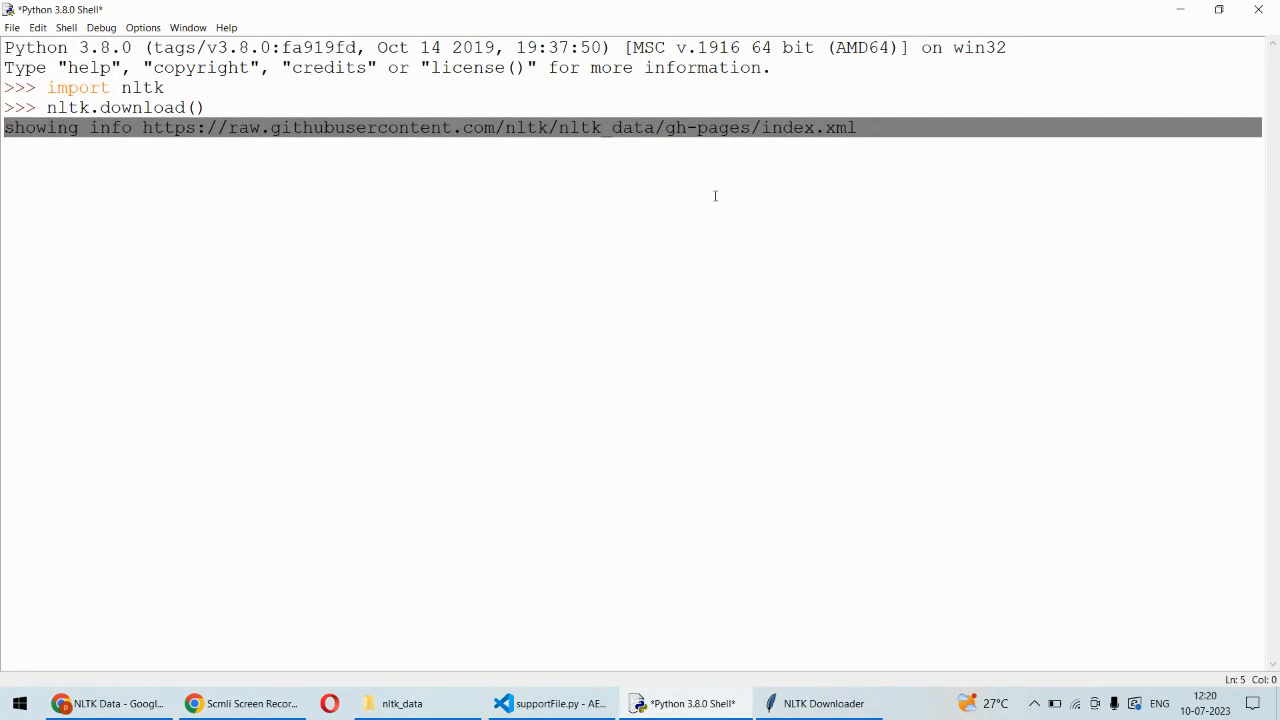
{"action": "mouse_move", "coordinate": [600, 198]}
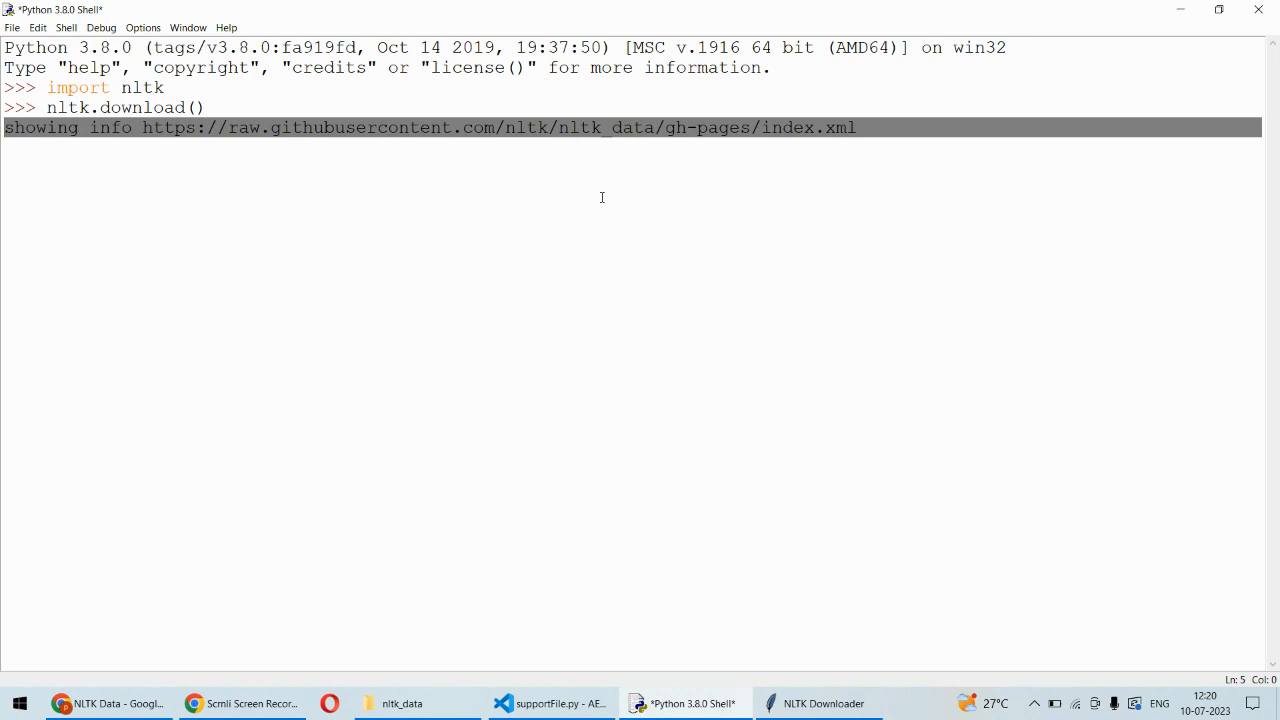
{"action": "mouse_move", "coordinate": [540, 136]}
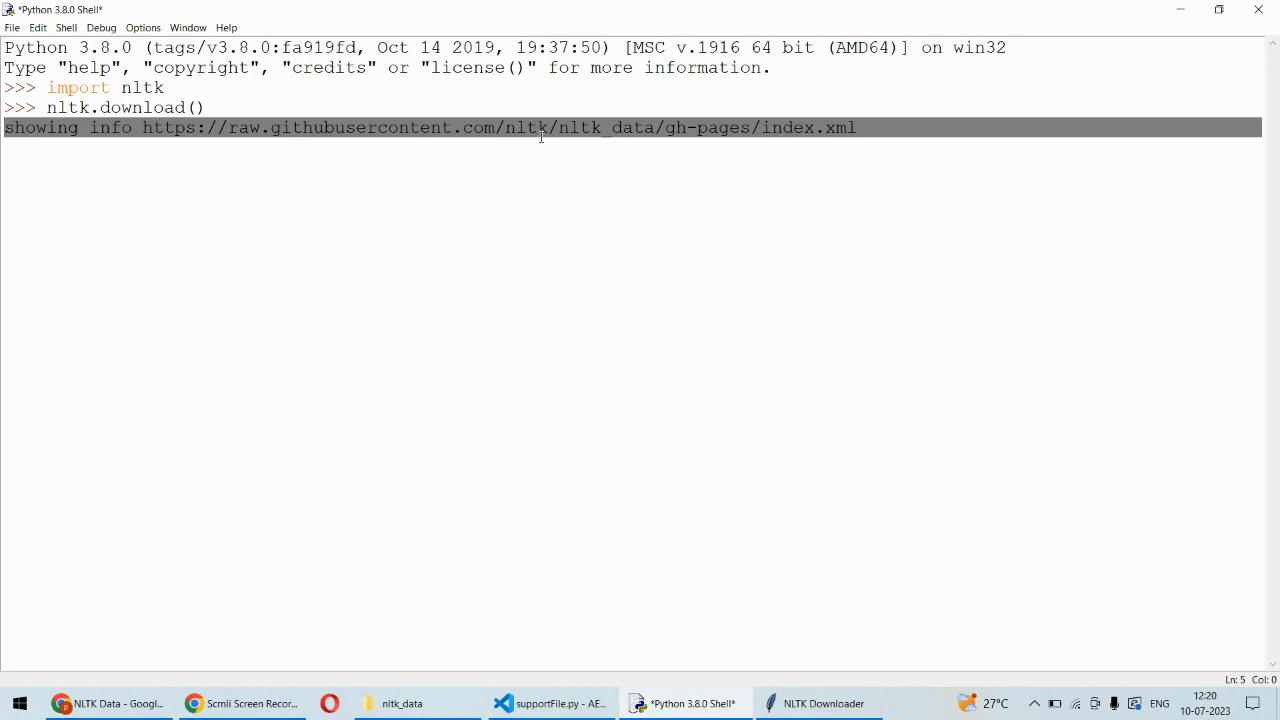
{"action": "mouse_move", "coordinate": [804, 420]}
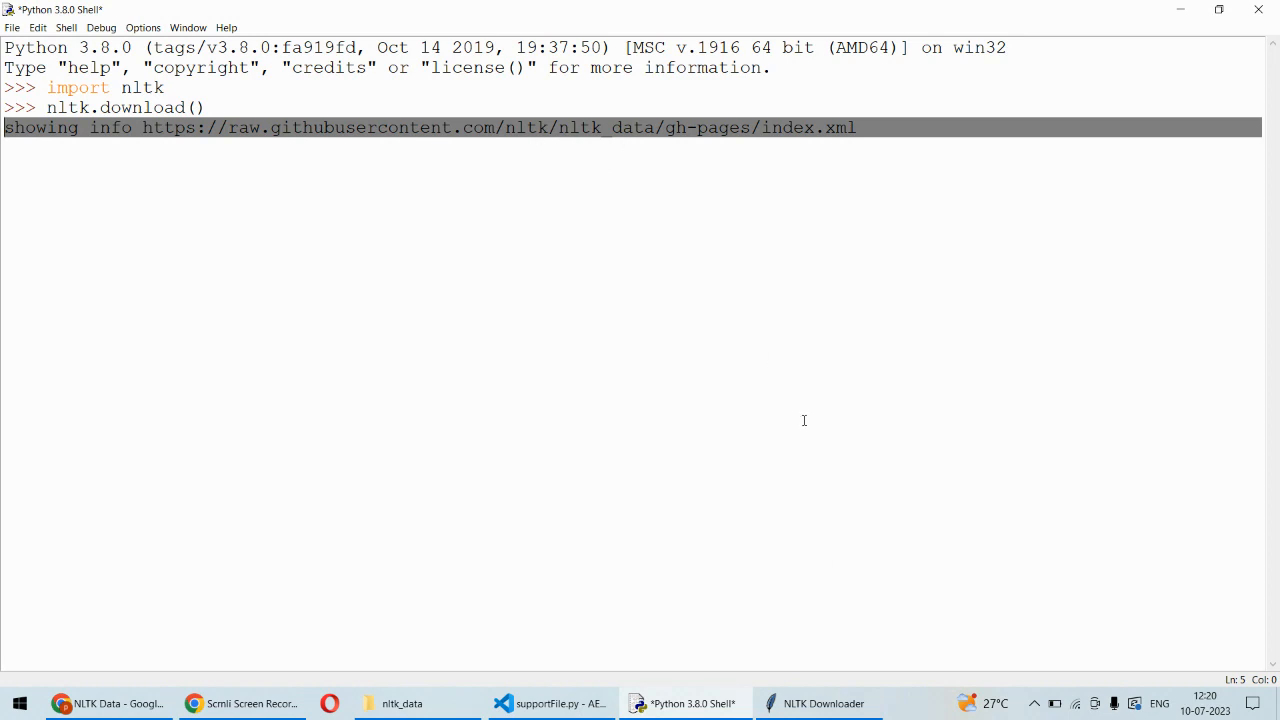
{"action": "left_click", "coordinate": [820, 704]}
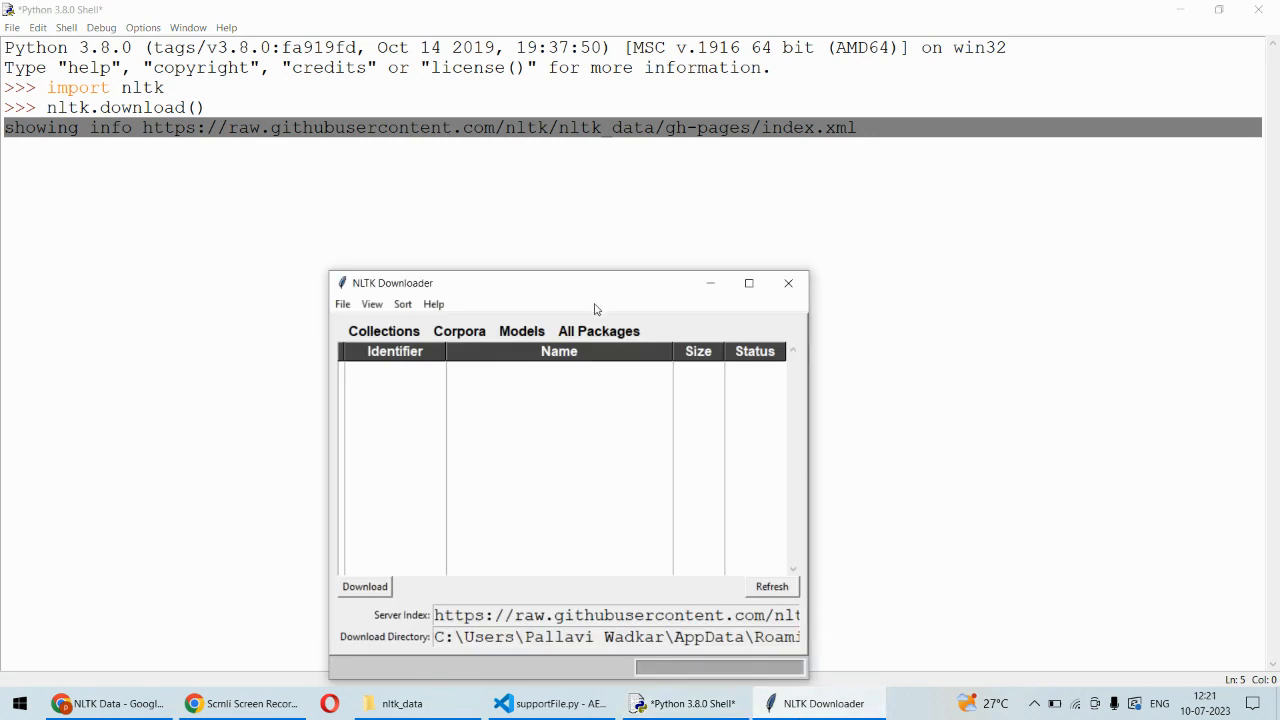
{"action": "left_click_drag", "start_coordinate": [596, 284], "coordinate": [596, 172]}
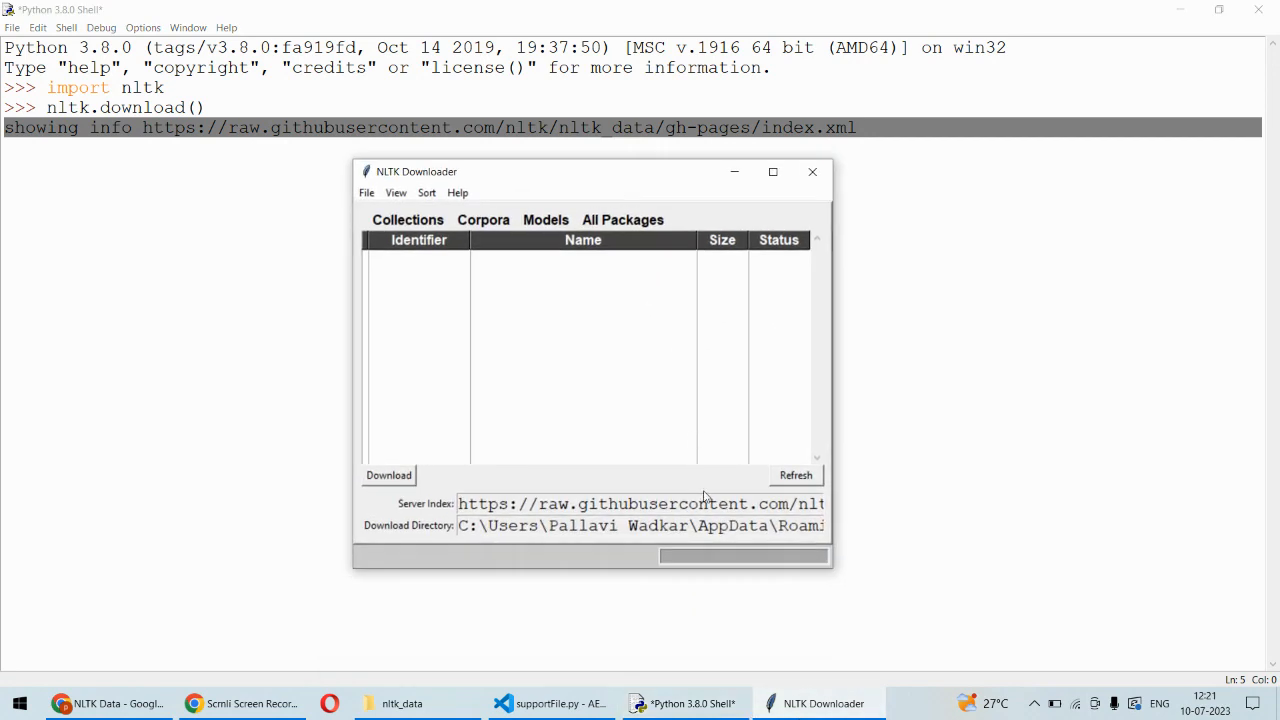
{"action": "triple_click", "coordinate": [640, 504]}
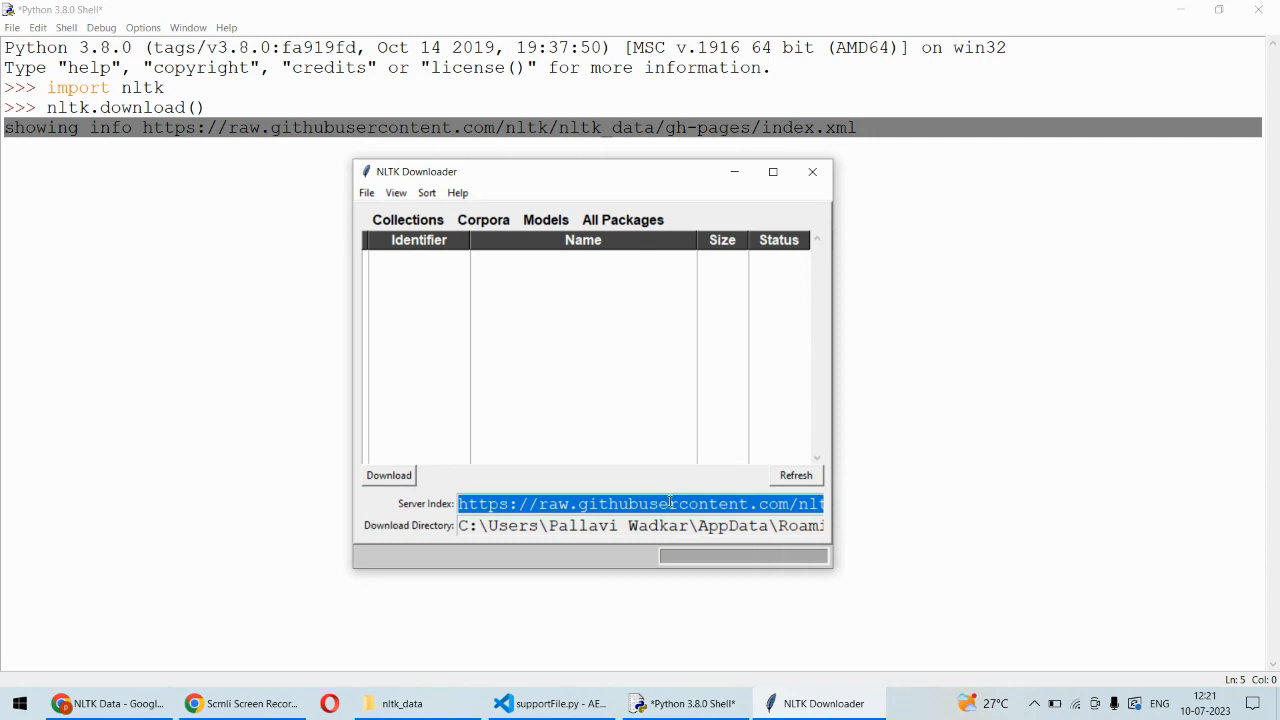
{"action": "mouse_move", "coordinate": [244, 666]}
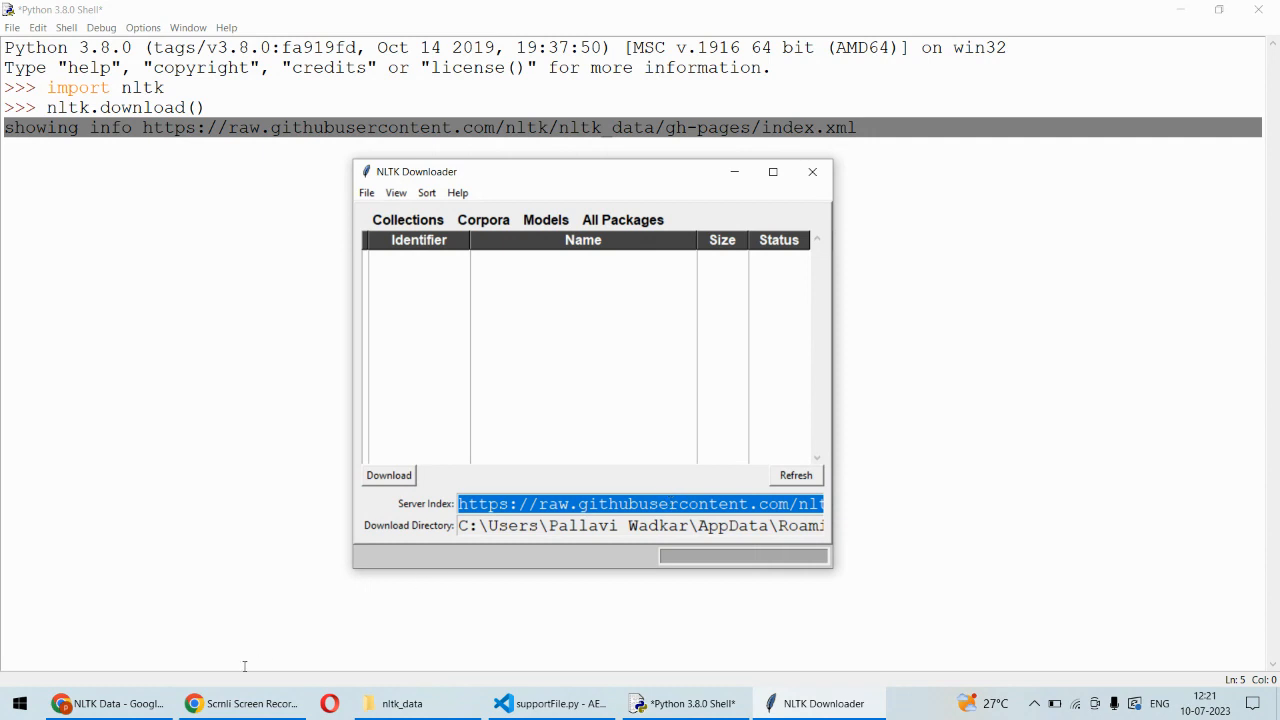
{"action": "left_click", "coordinate": [108, 704]}
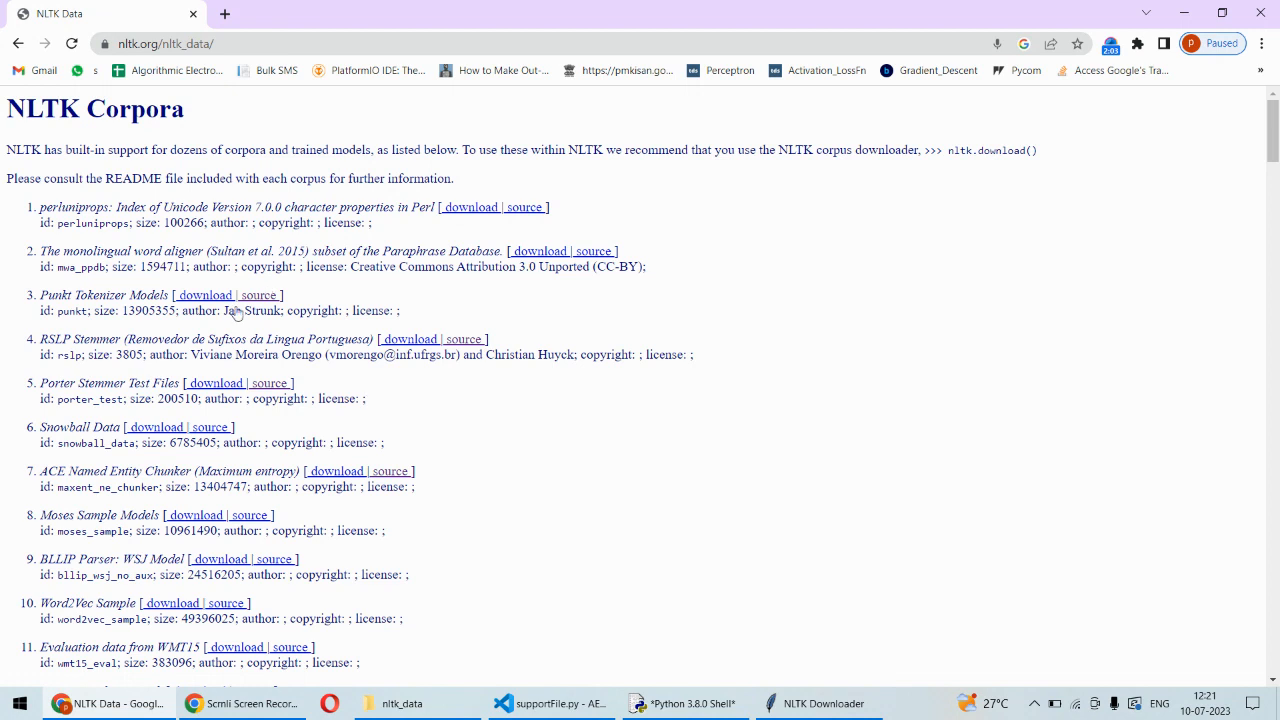
Copy the nltk.org/nltk_data/ address from Chrome to use as the downloader's server index.
{"action": "left_click", "coordinate": [164, 44]}
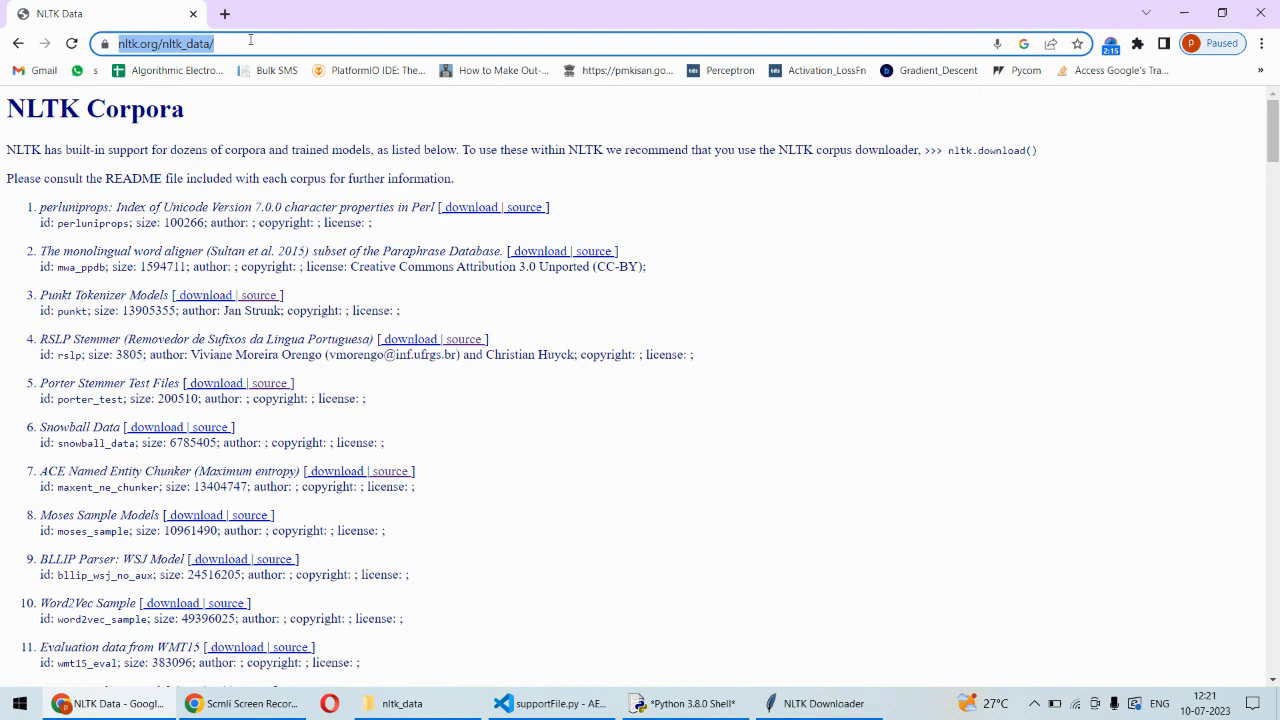
{"action": "mouse_move", "coordinate": [1248, 296]}
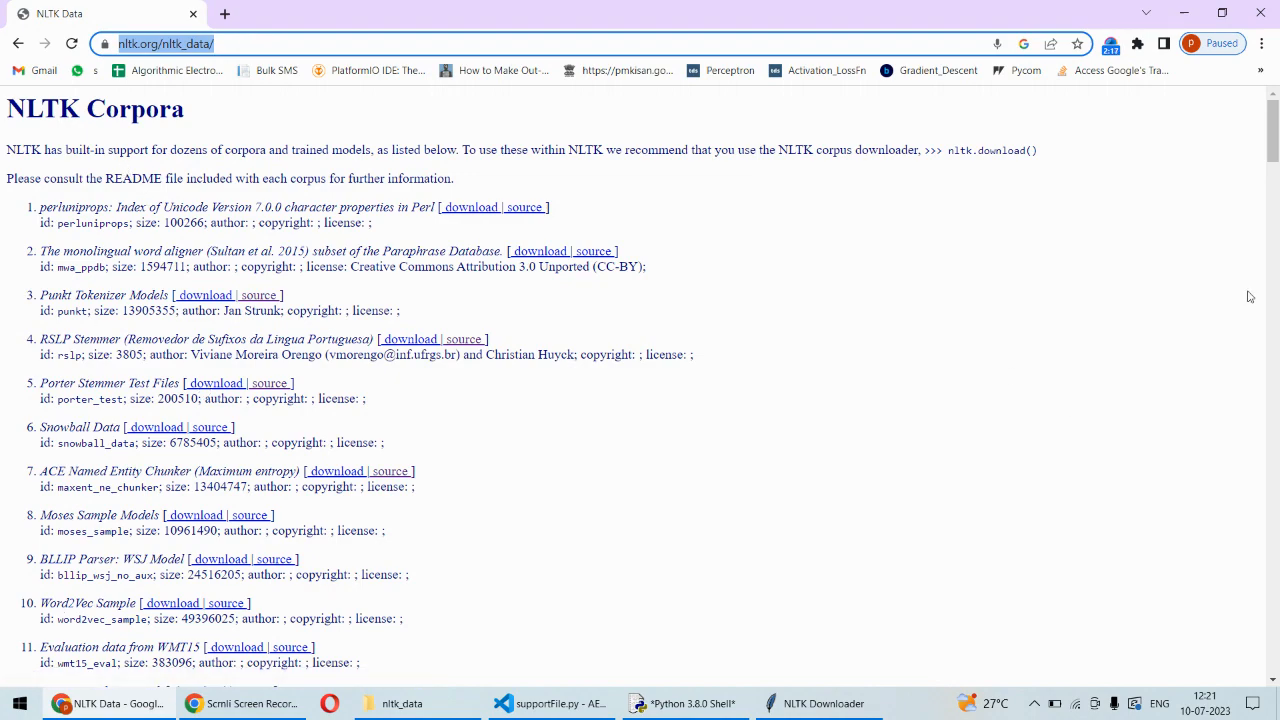
{"action": "scroll", "scroll_direction": "down", "scroll_amount": 3}
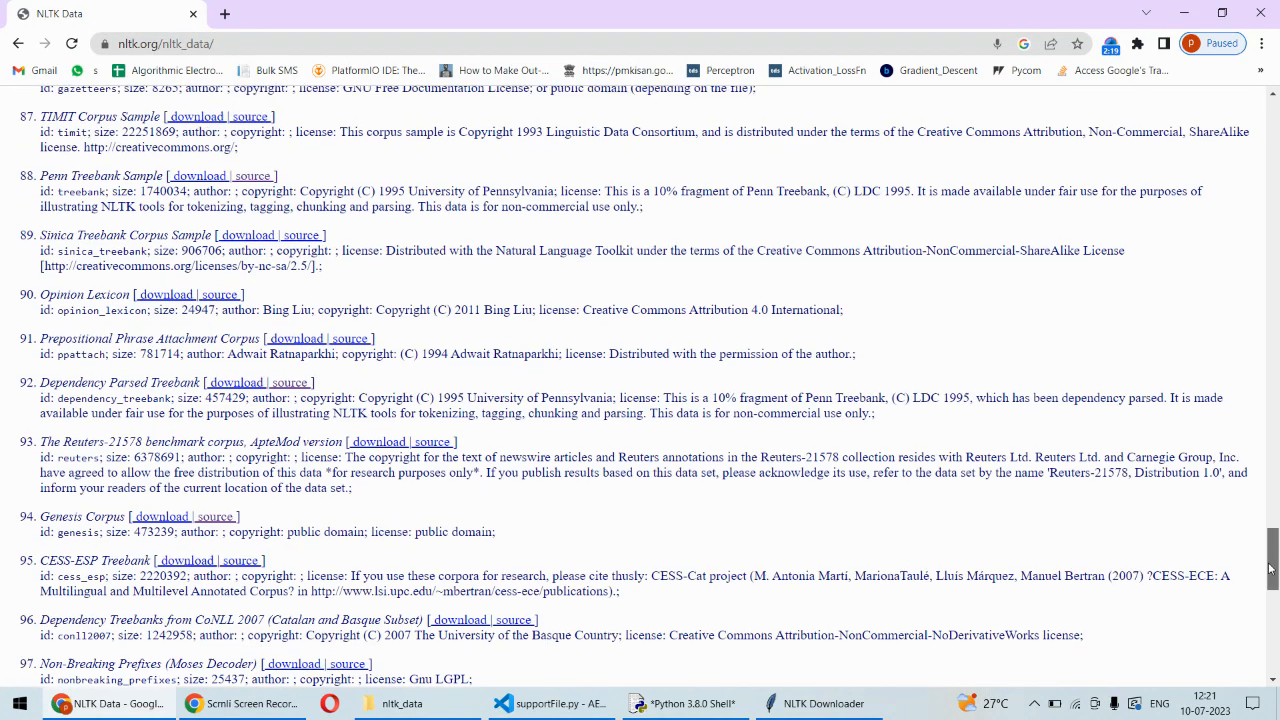
{"action": "scroll", "scroll_direction": "up", "scroll_amount": 3}
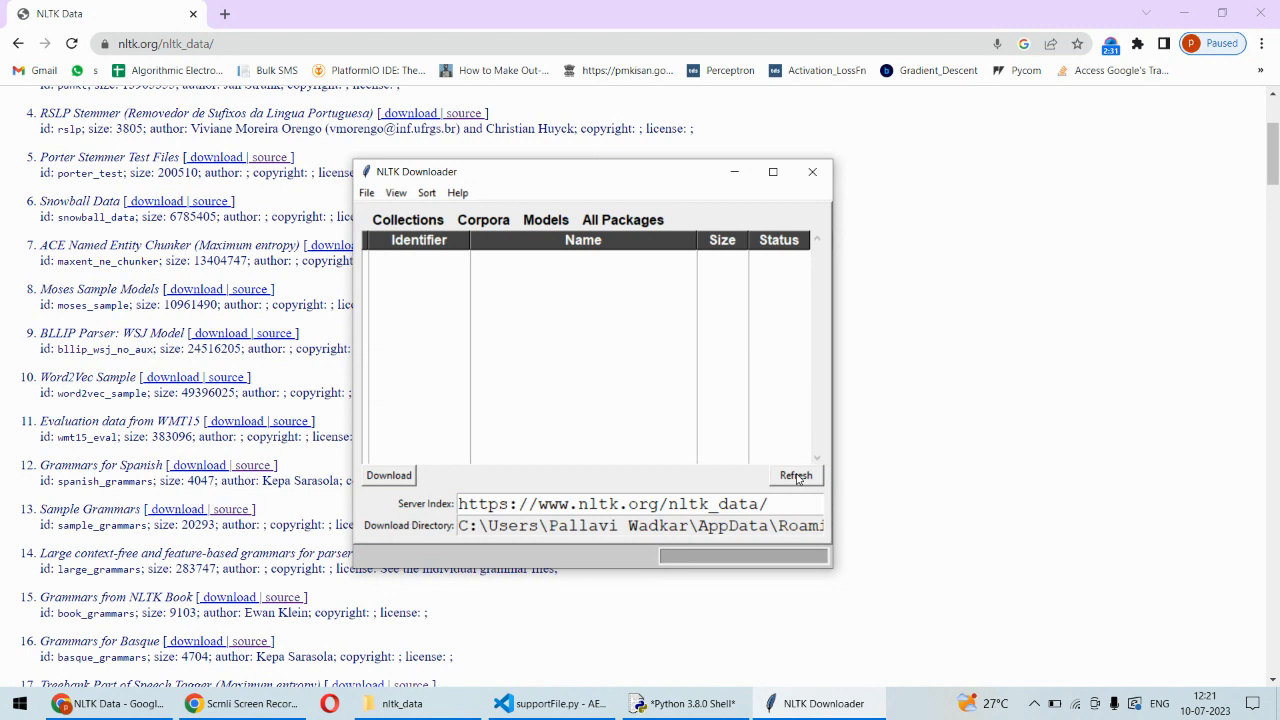
Refresh the package list from nltk.org, start the third-party collection download and cancel it.
{"action": "left_click", "coordinate": [796, 476]}
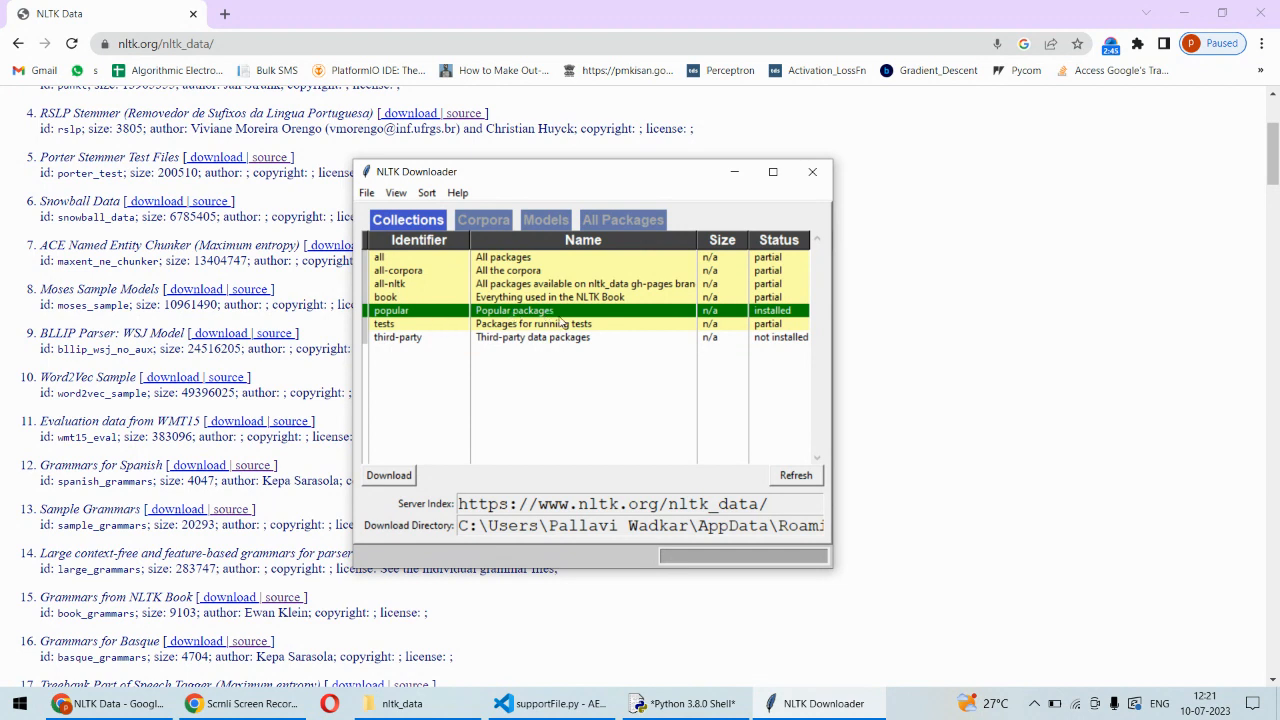
{"action": "mouse_move", "coordinate": [496, 332]}
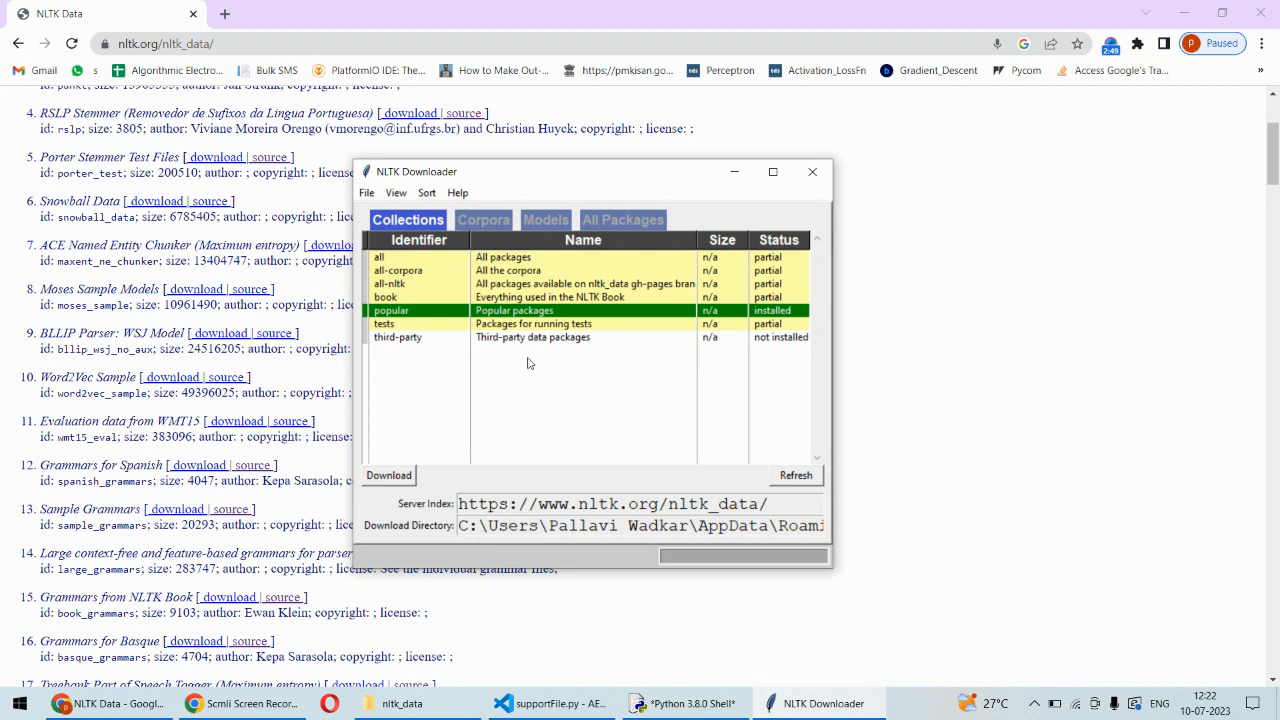
{"action": "left_click", "coordinate": [532, 336]}
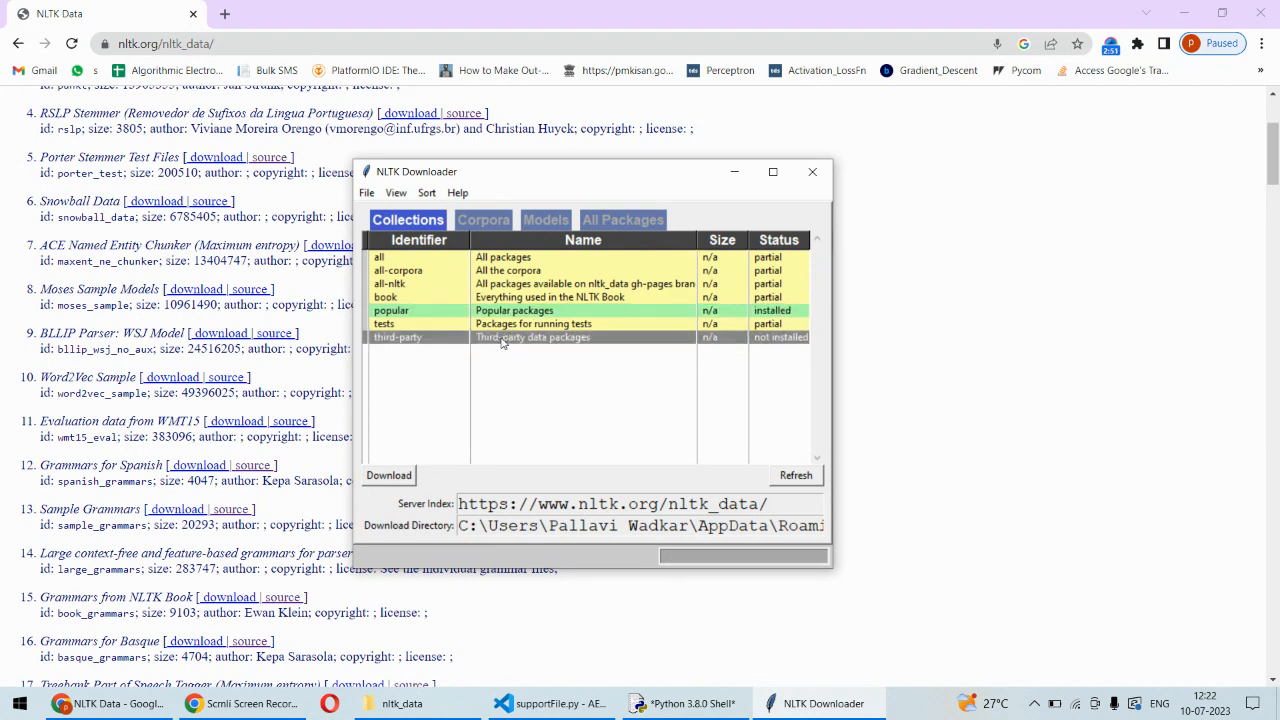
{"action": "left_click", "coordinate": [388, 476]}
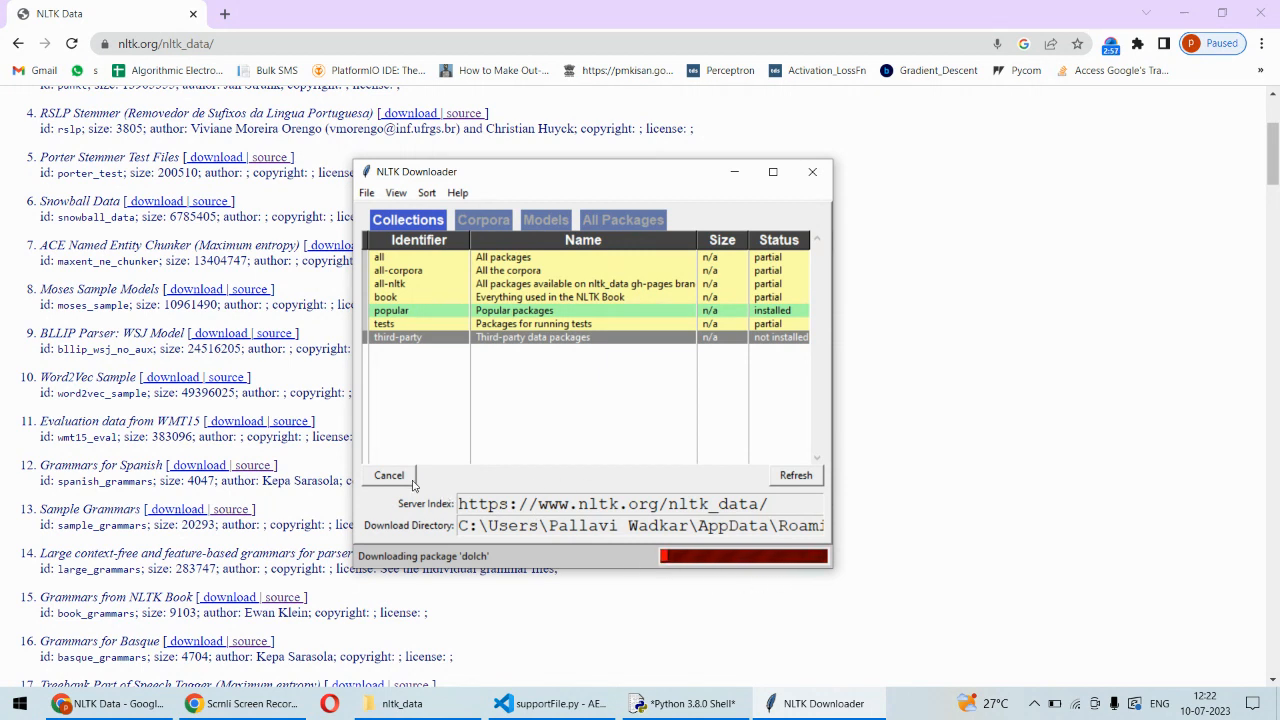
{"action": "left_click", "coordinate": [388, 476]}
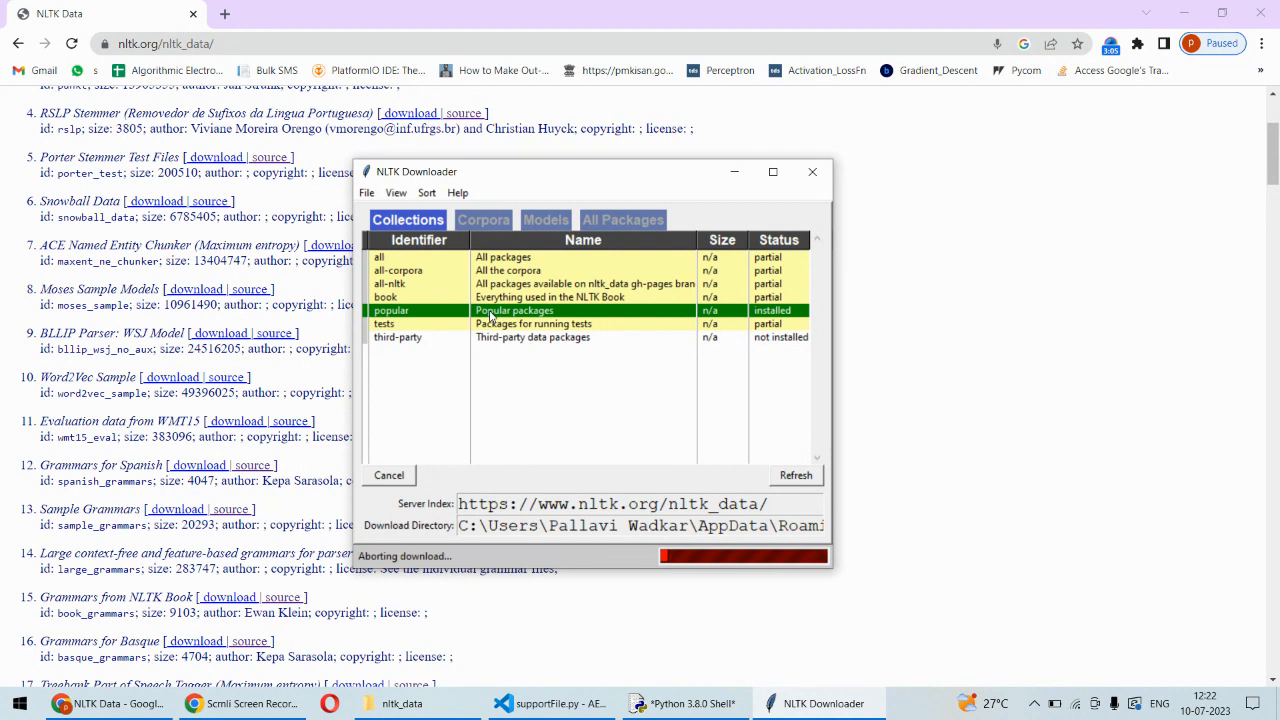
{"action": "mouse_move", "coordinate": [542, 358]}
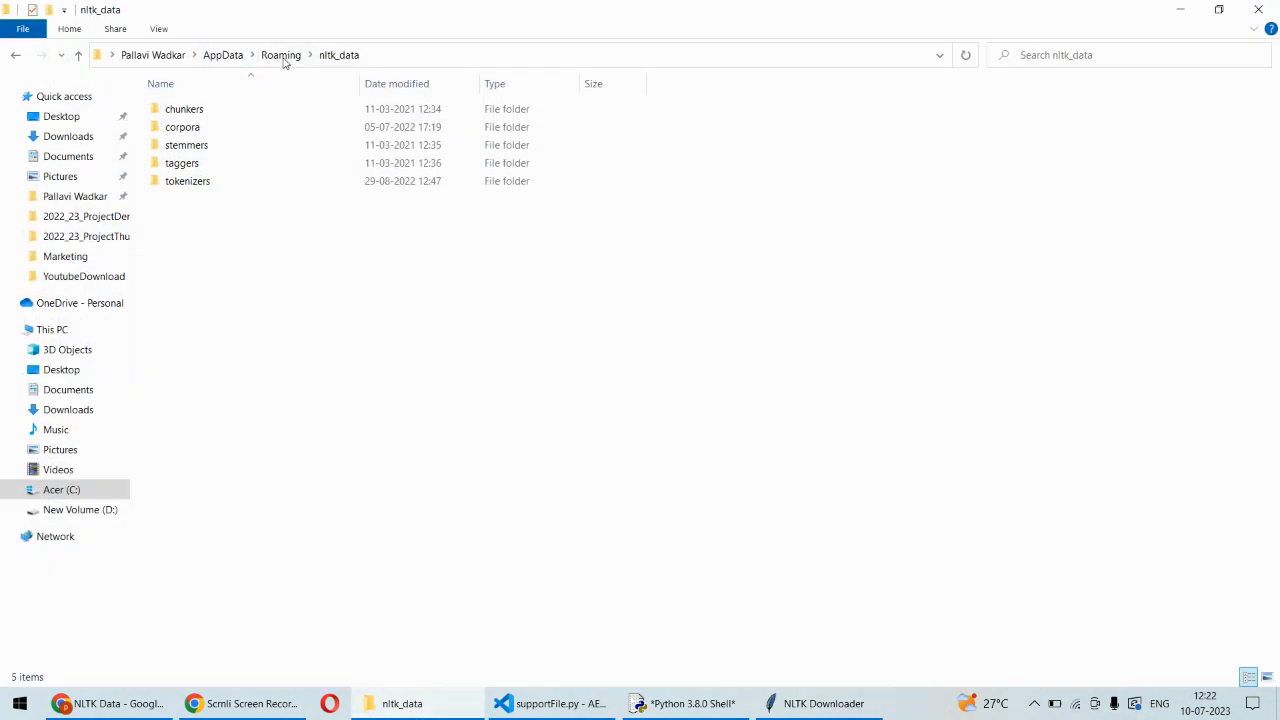
Browse Roaming\nltk_data's folders, then return to the VS Code line downloading 'popular'.
{"action": "left_click", "coordinate": [280, 56]}
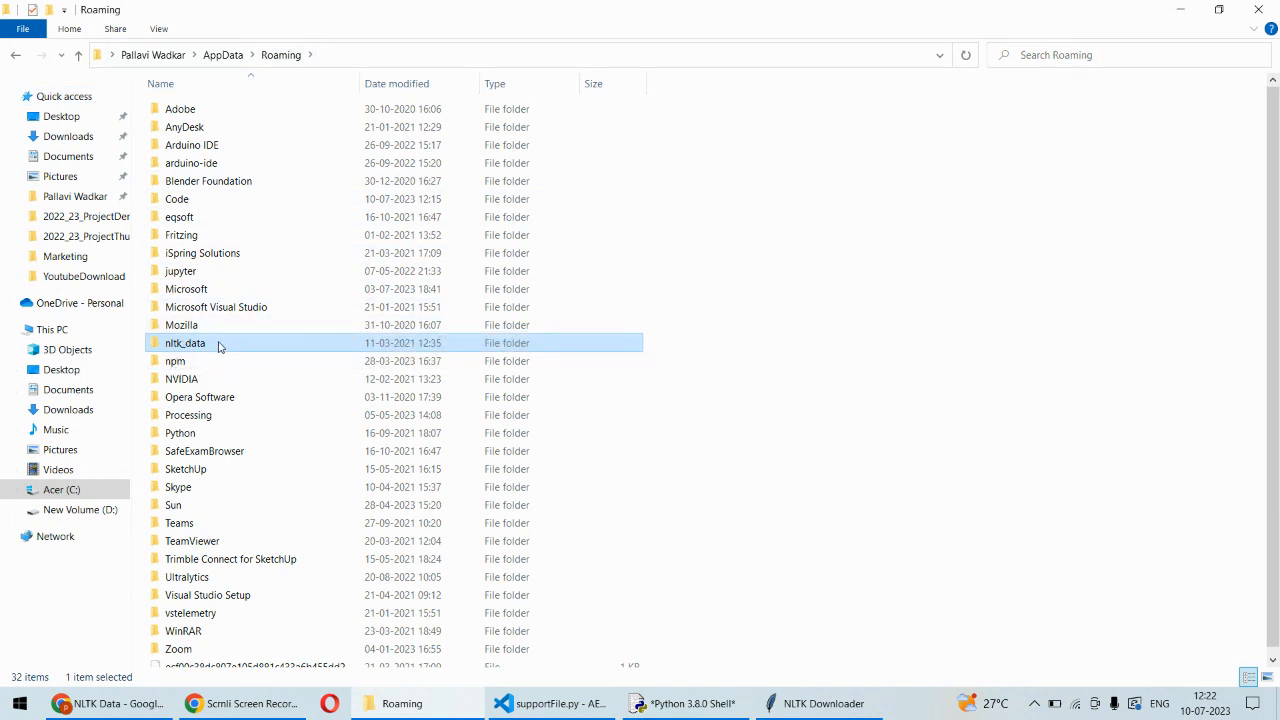
{"action": "double_click", "coordinate": [184, 342]}
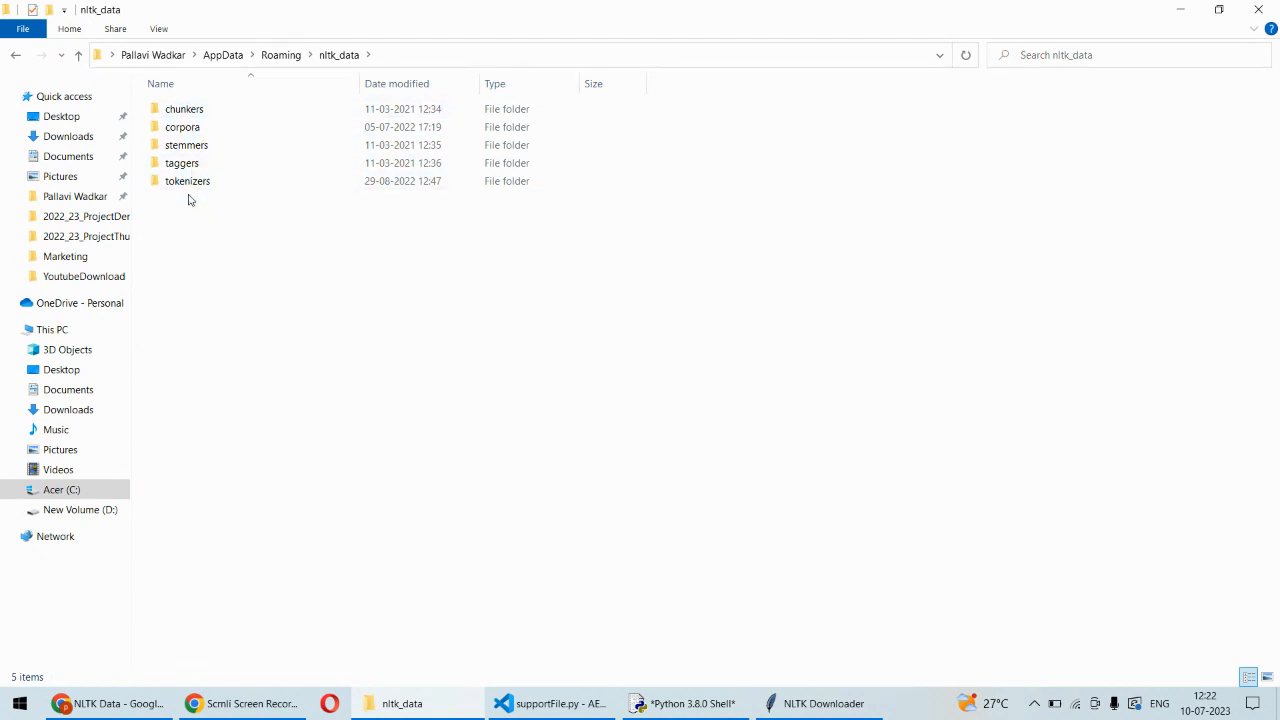
{"action": "double_click", "coordinate": [188, 180]}
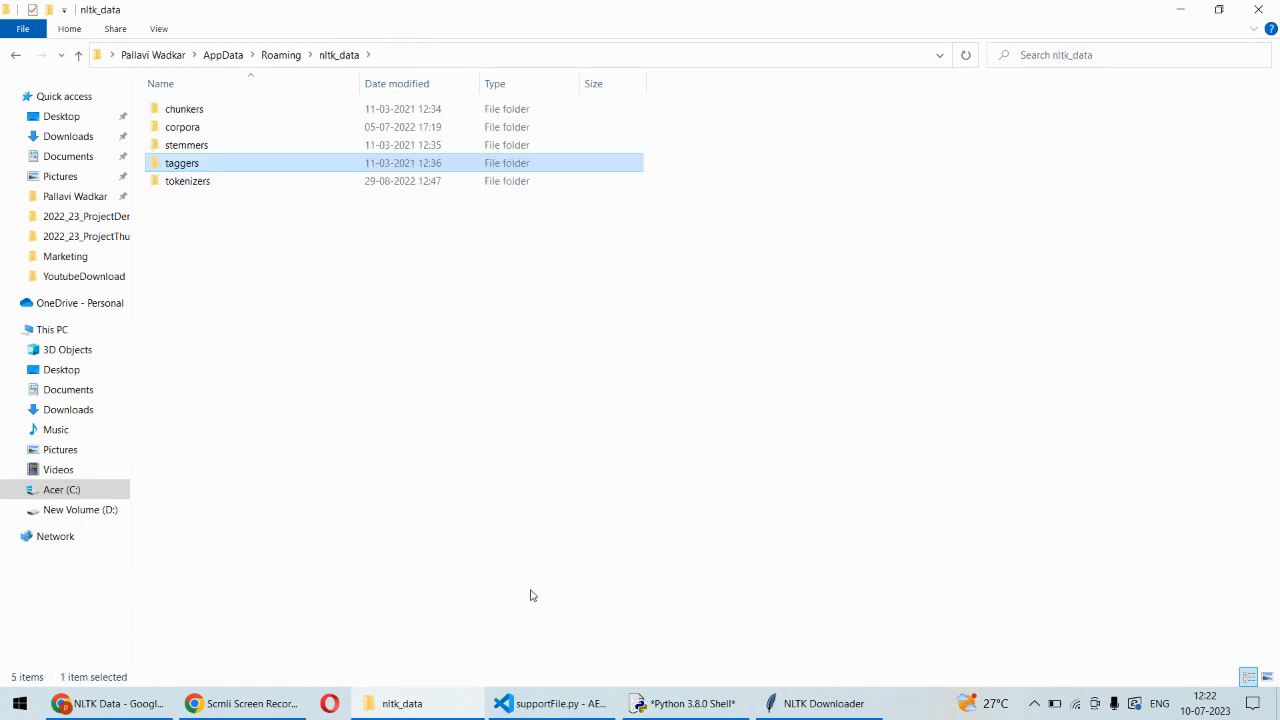
{"action": "left_click", "coordinate": [550, 704]}
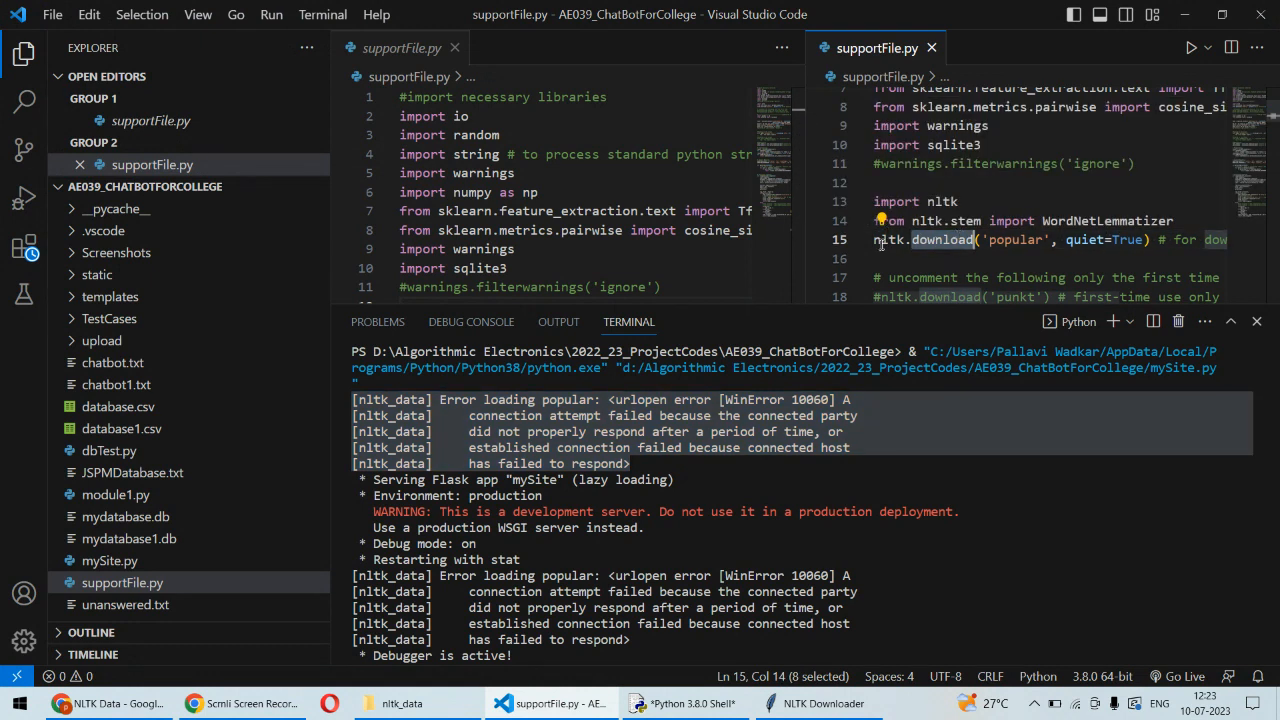
{"action": "left_click", "coordinate": [876, 240]}
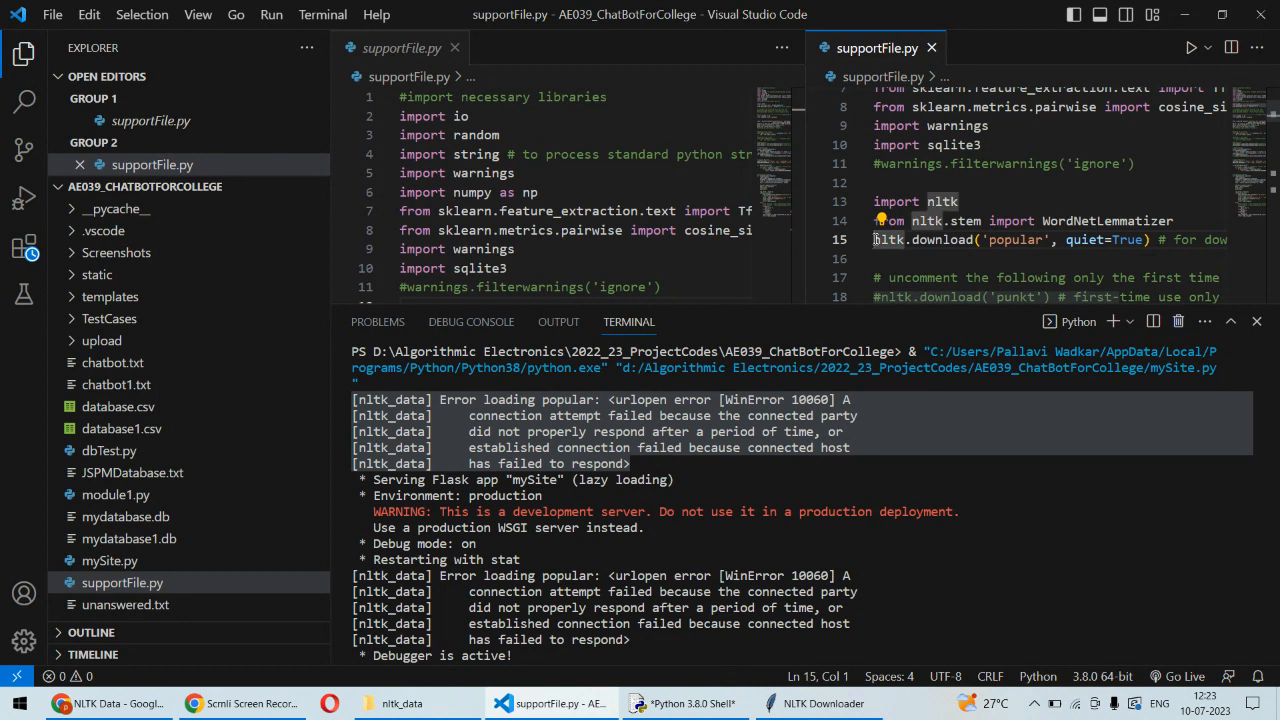